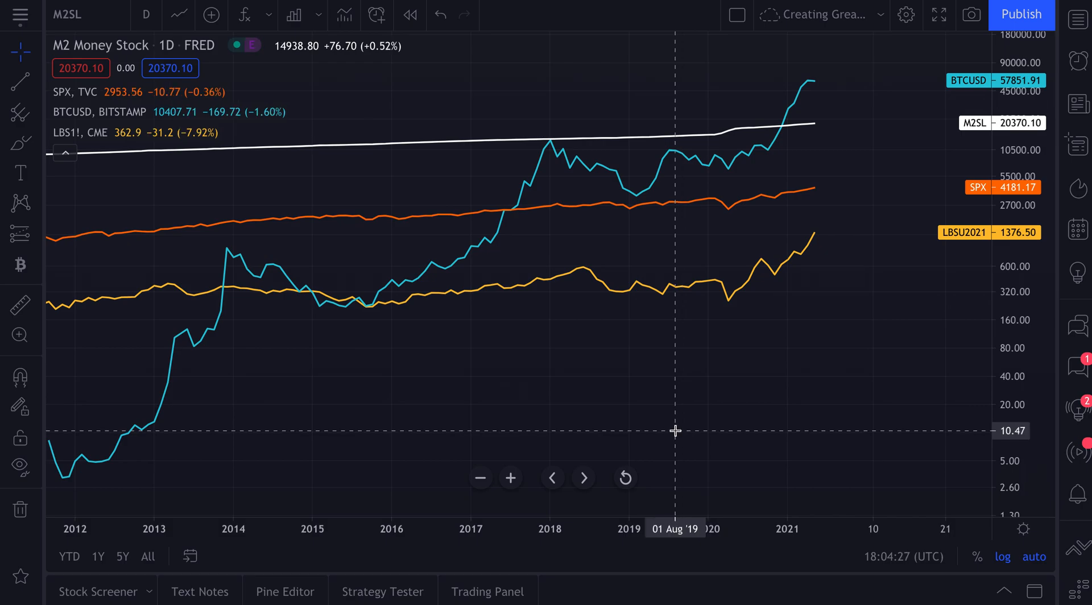
mouse_move(654, 417)
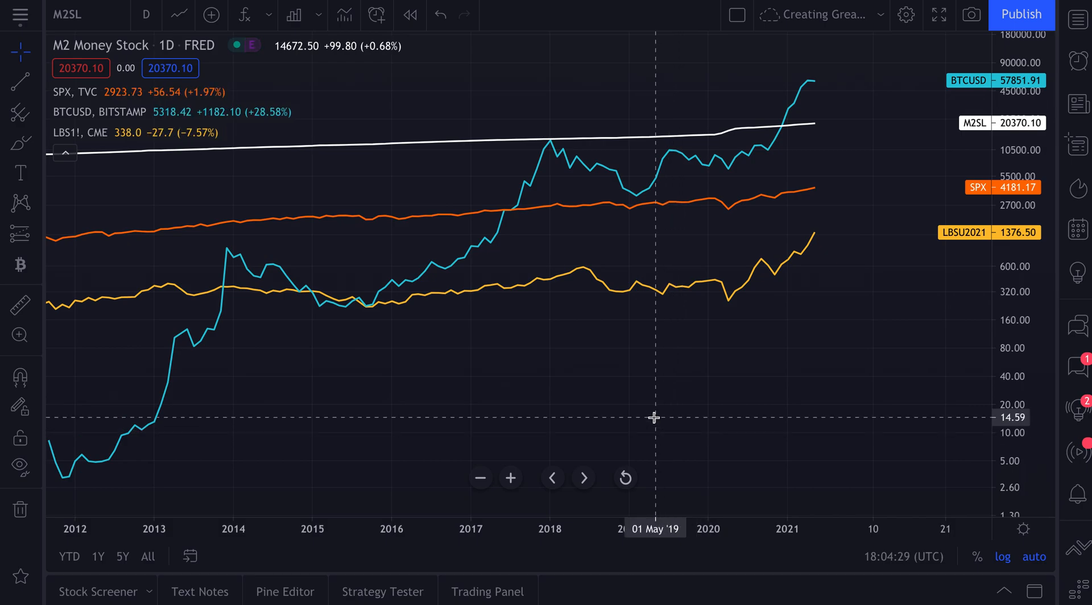
mouse_move(491, 289)
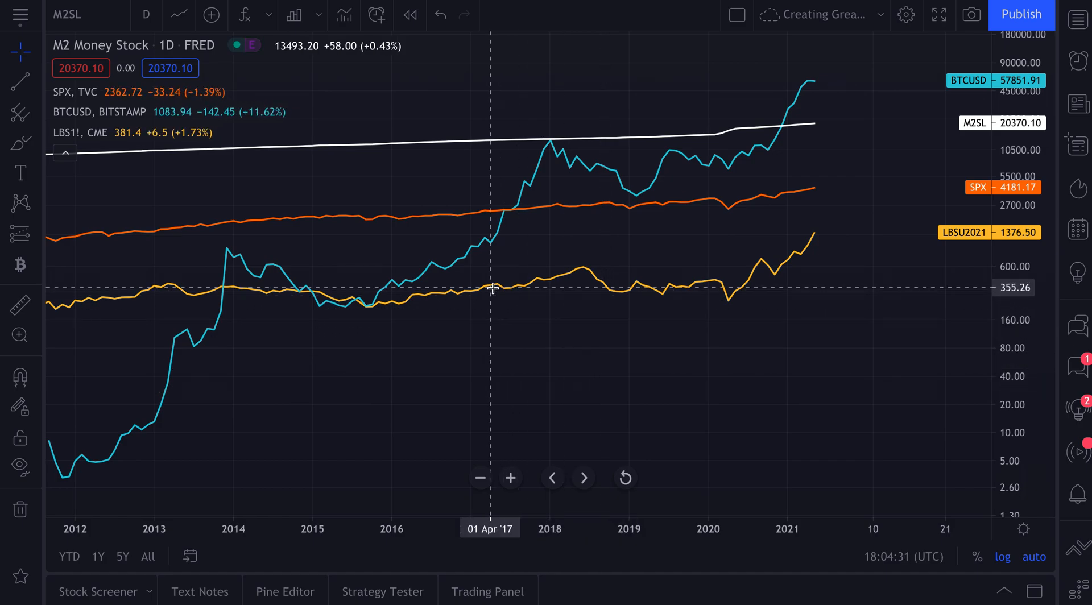
mouse_move(74, 17)
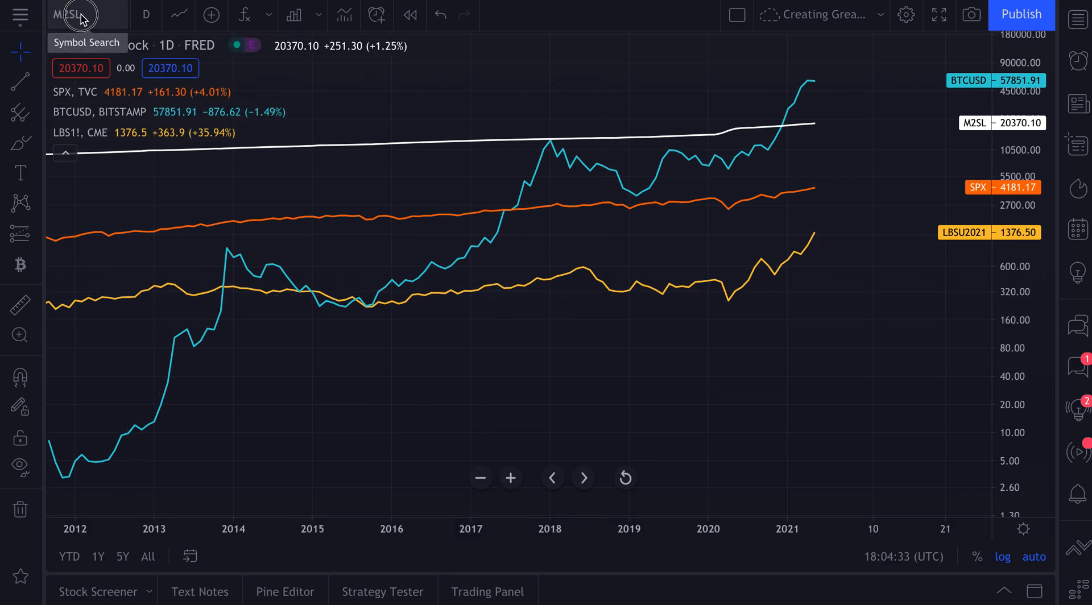
- Search symbols for 'FRED:' under Economy and browse the listed FRED series
left_click(68, 15)
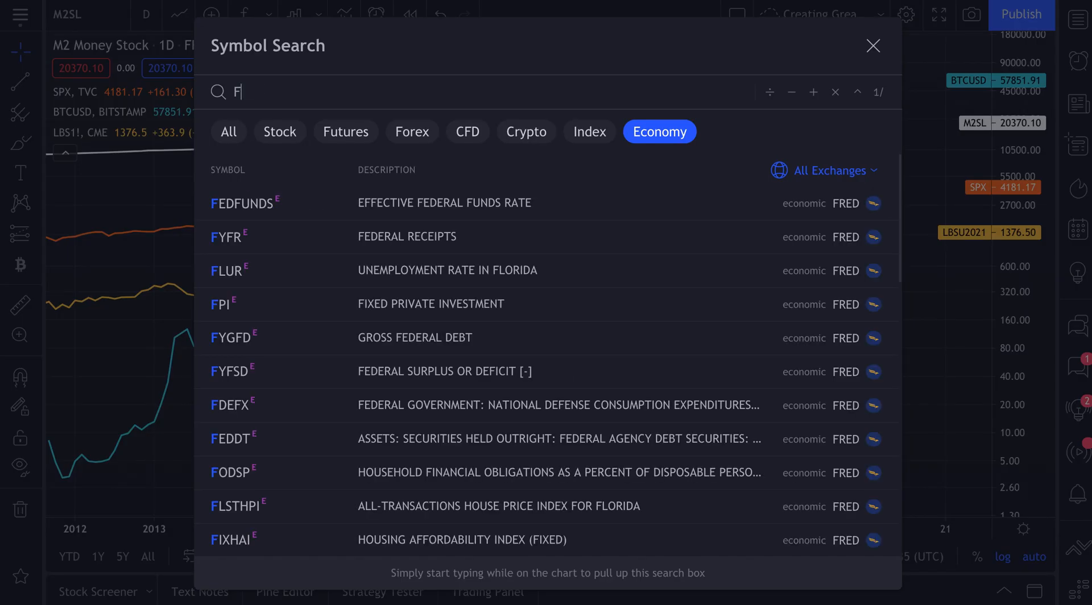
type("RED:")
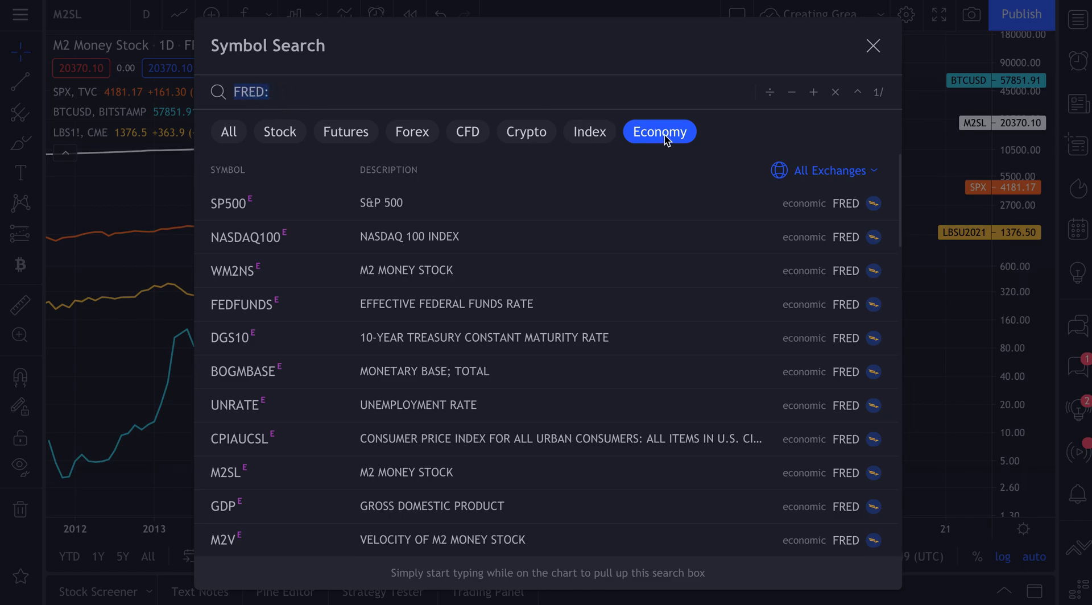
mouse_move(660, 149)
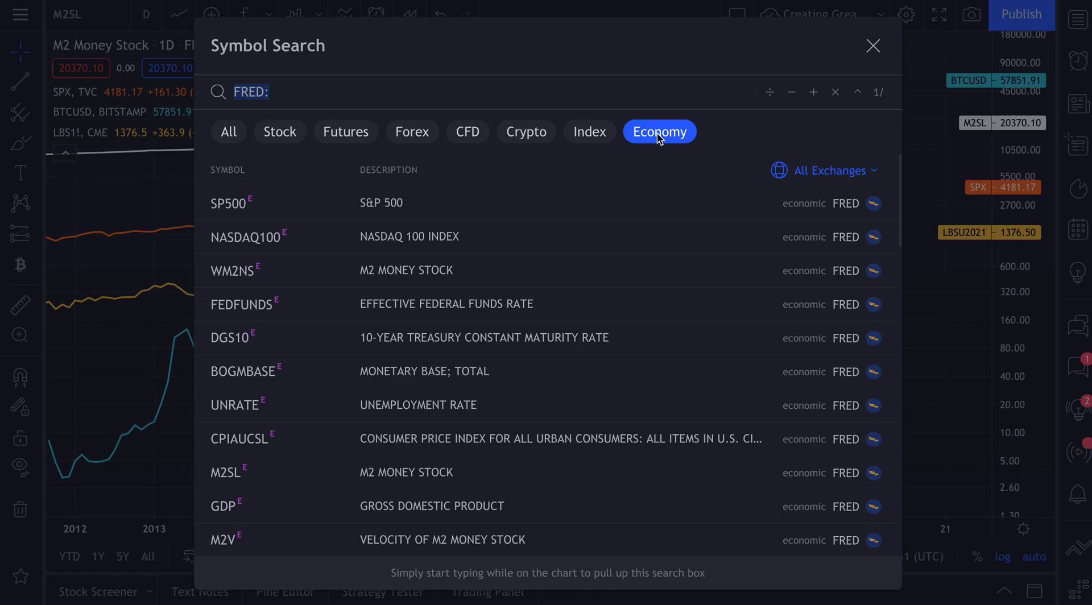
scroll("down", 3)
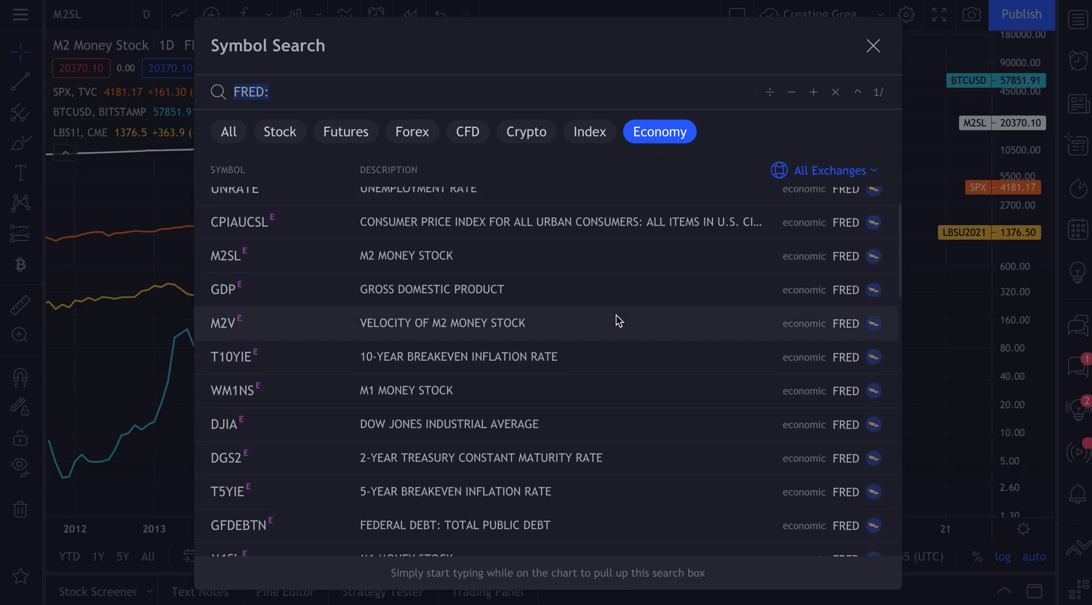
mouse_move(499, 279)
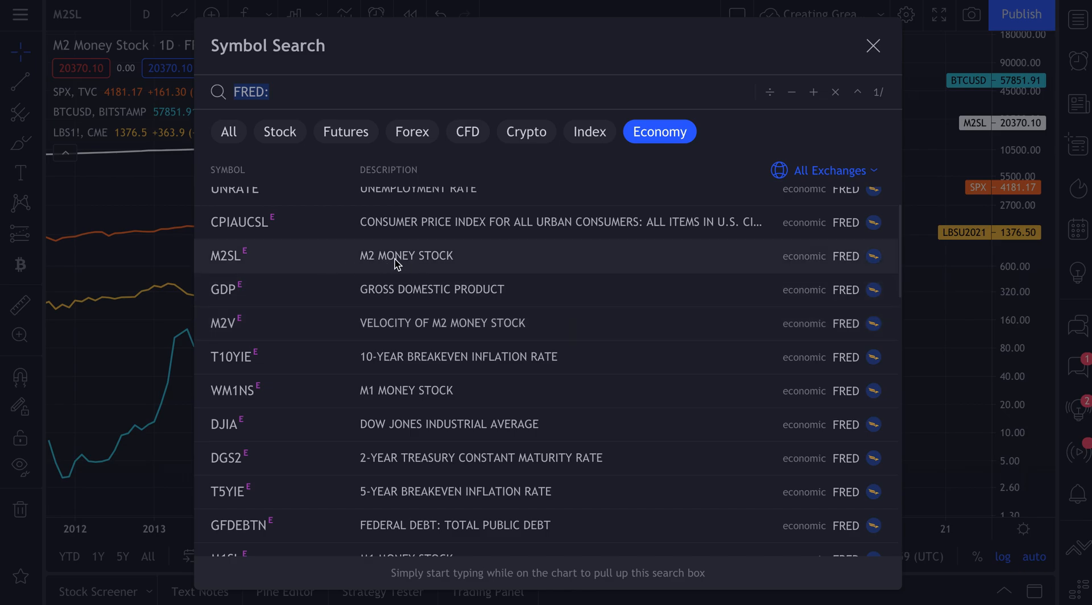
scroll("down", 3)
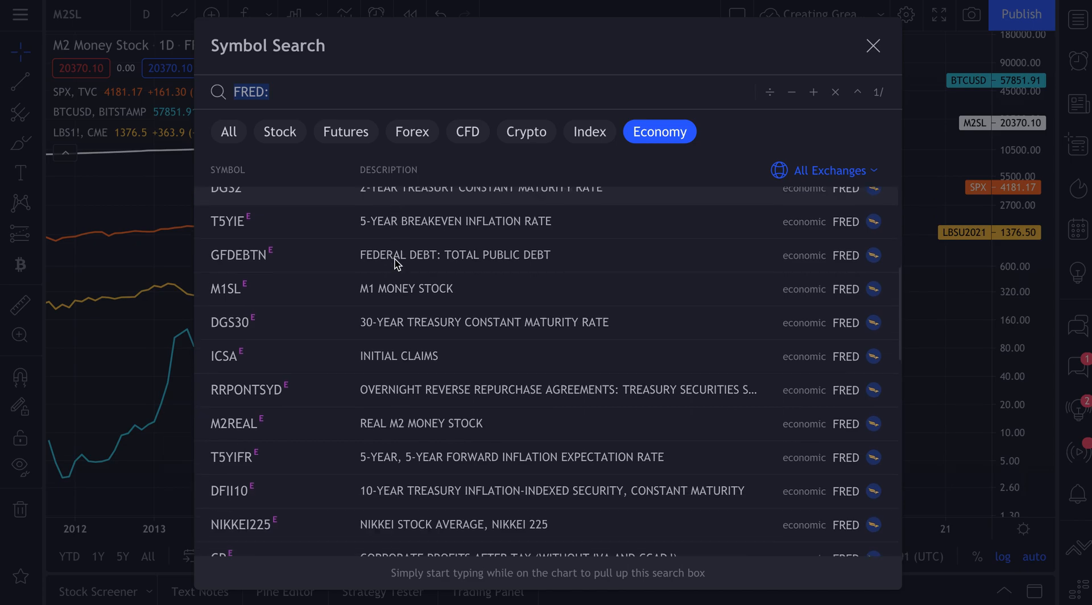
scroll("down", 3)
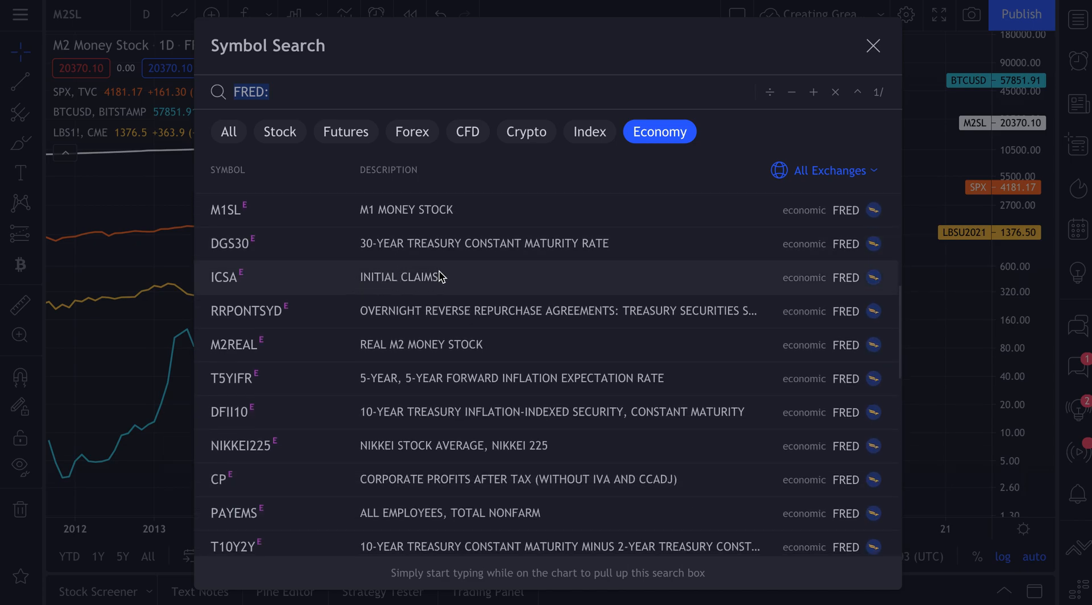
mouse_move(419, 258)
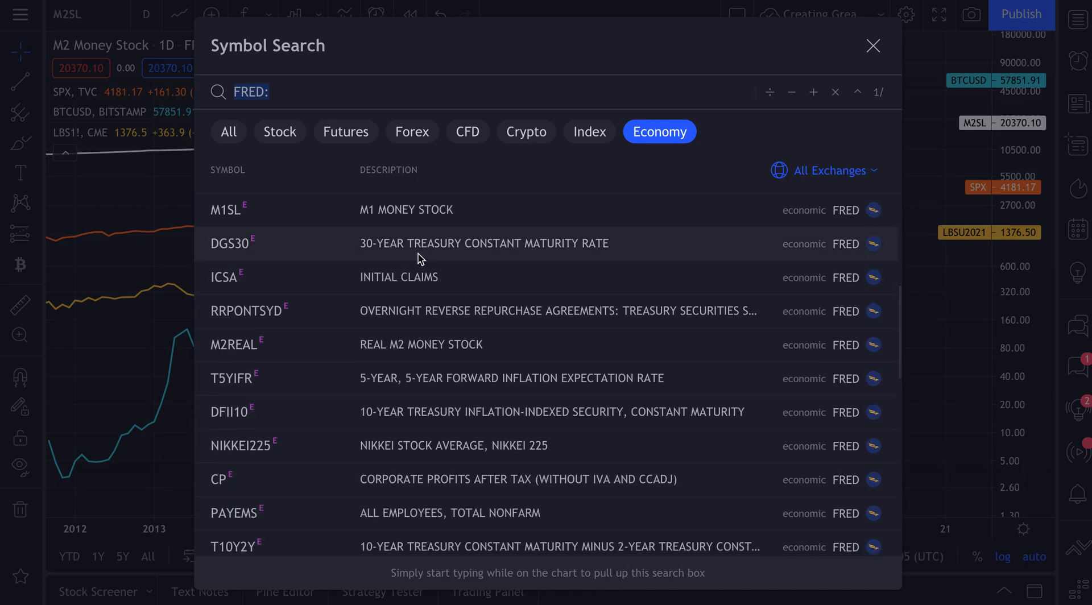
mouse_move(512, 255)
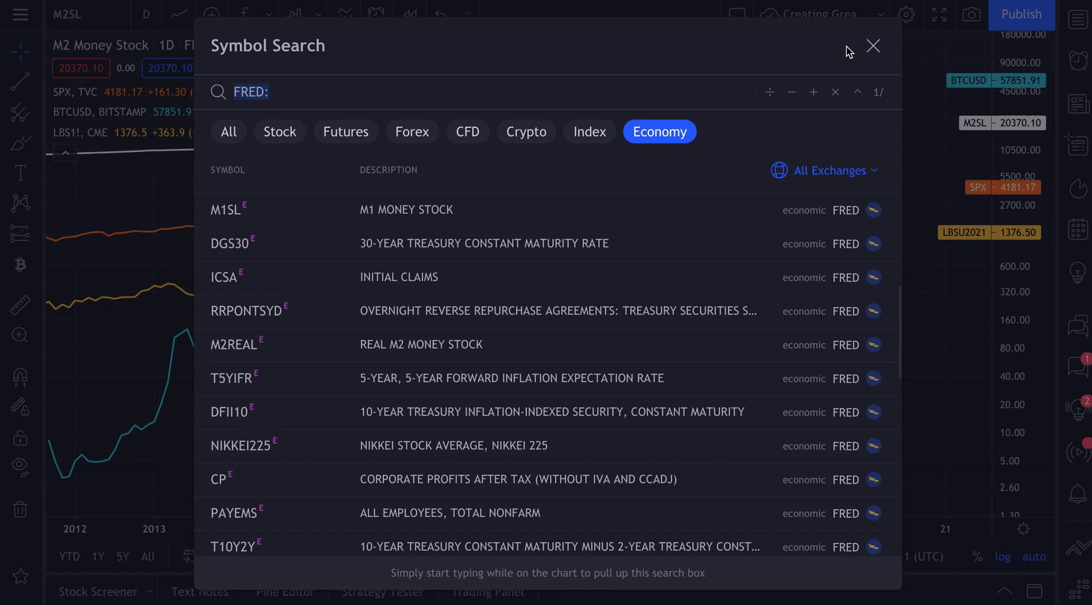
- Search all market categories for AMAZON, then APPLE, then CRYPTO
left_click(873, 45)
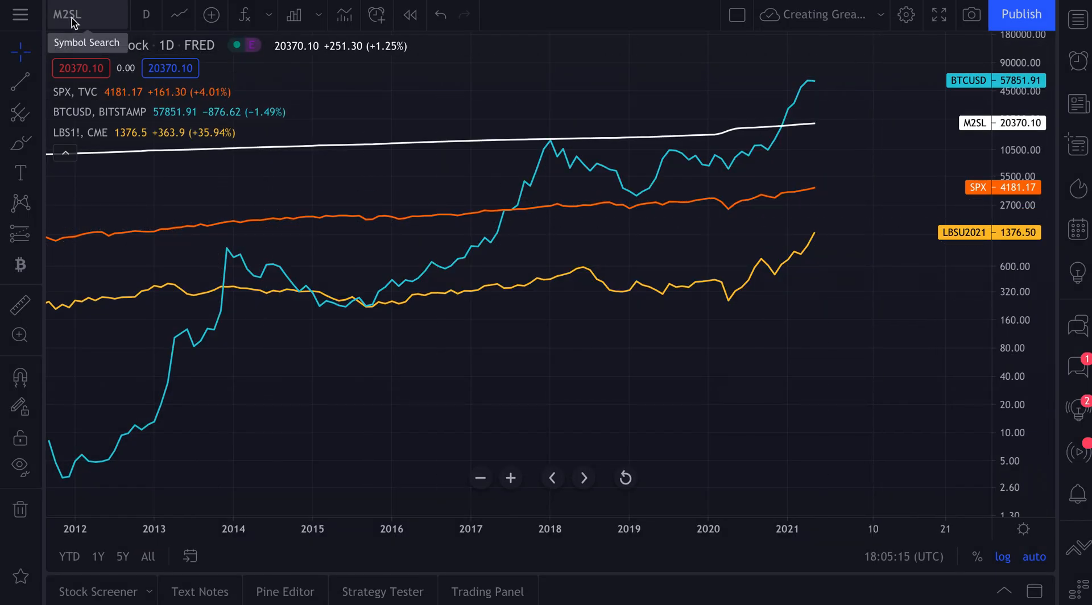
left_click(66, 15)
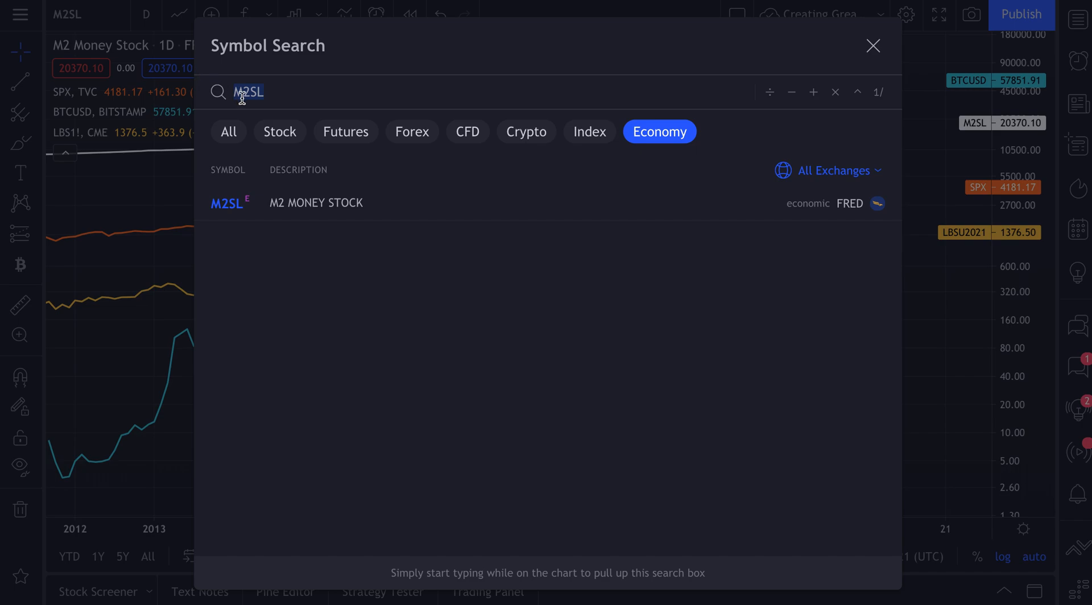
left_click(228, 131)
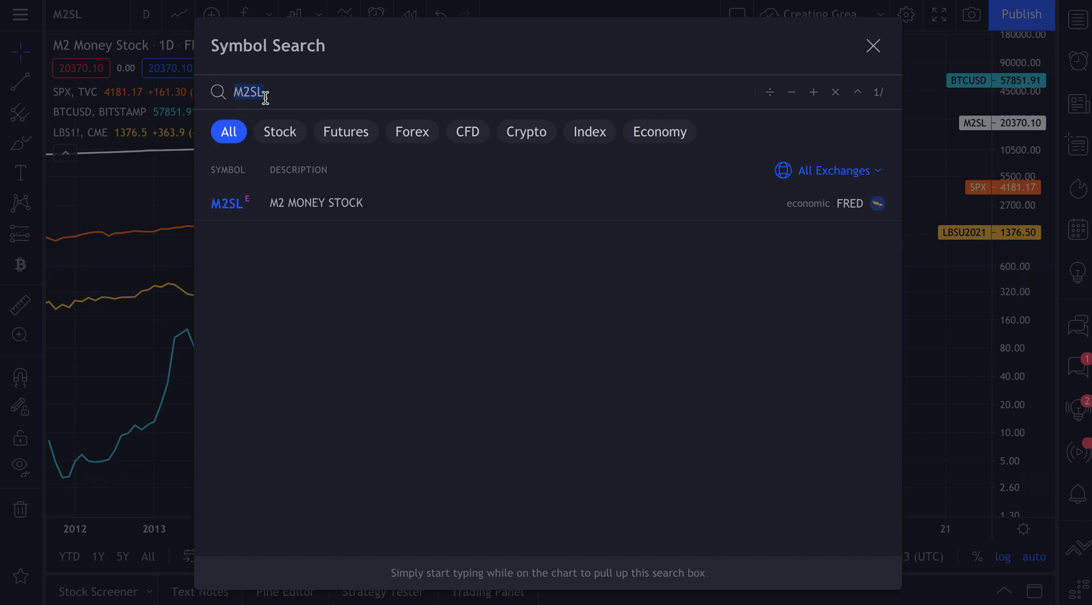
type("AMAZON")
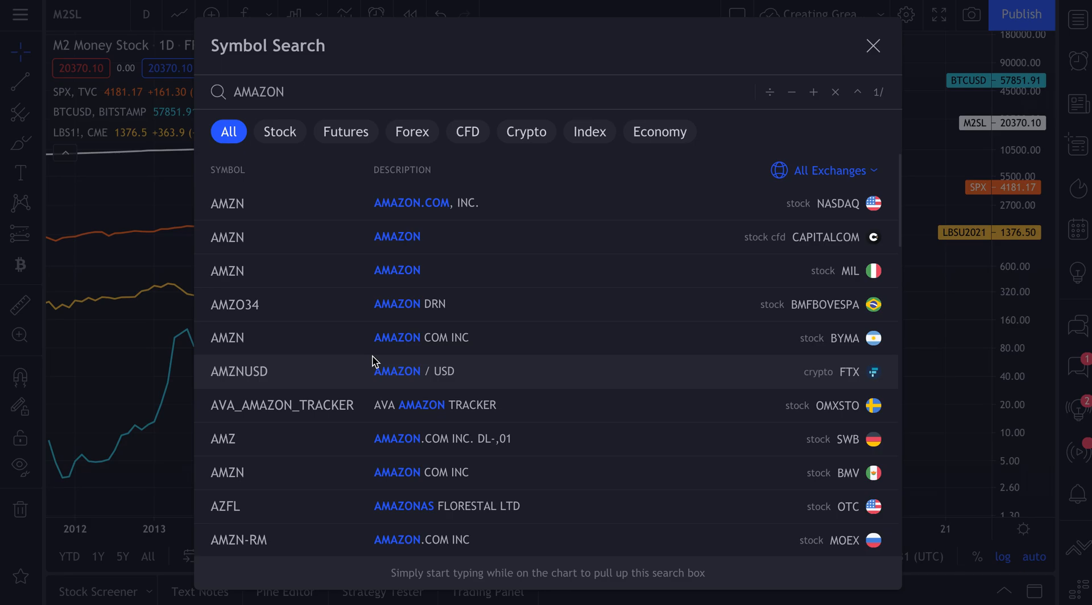
triple_click(259, 92)
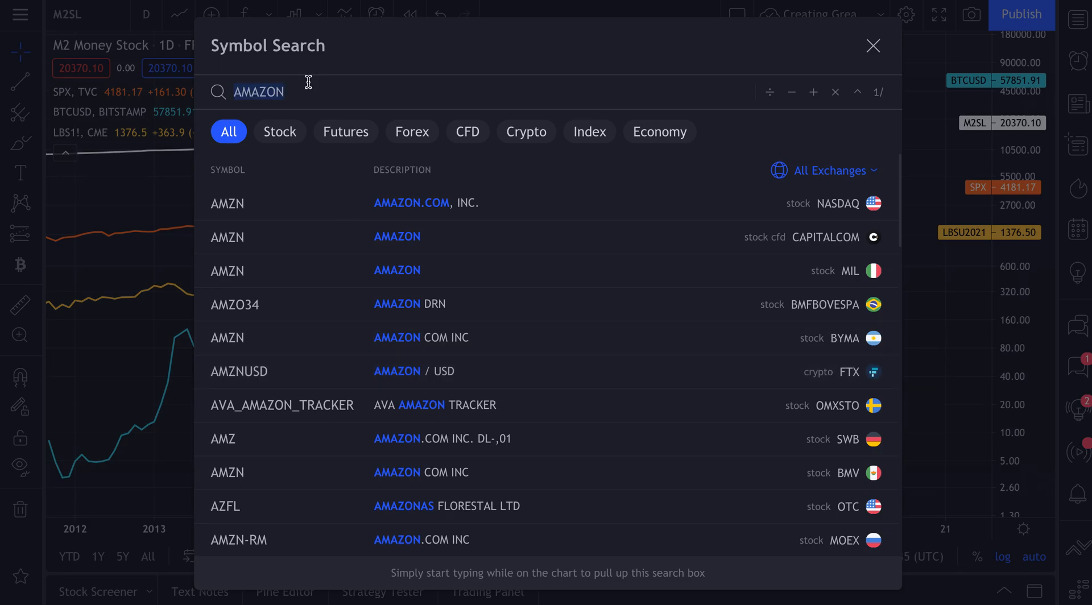
type("APPLE")
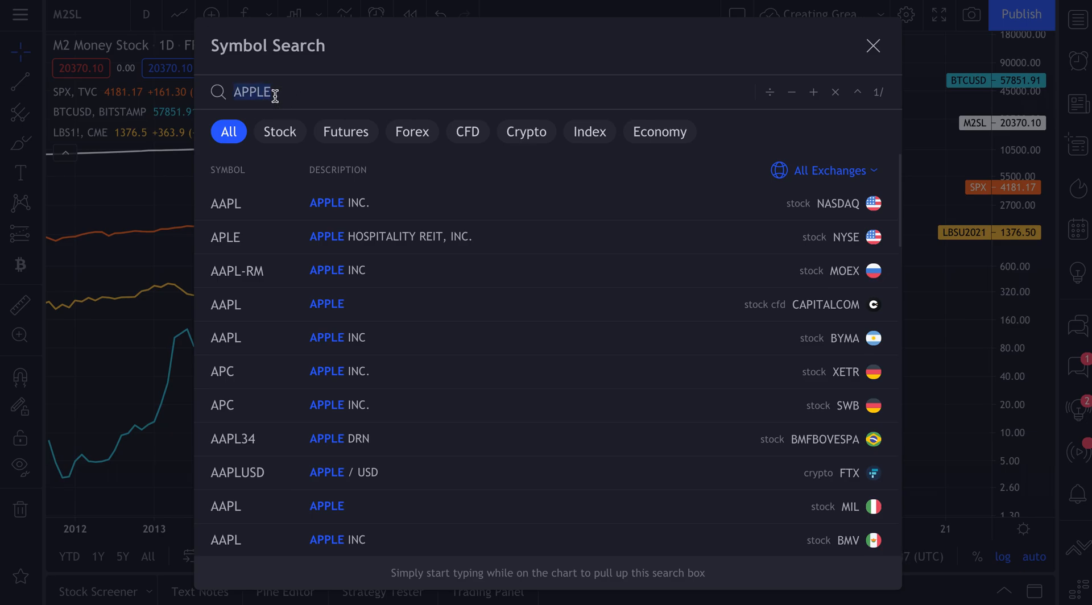
type("CRYPTO")
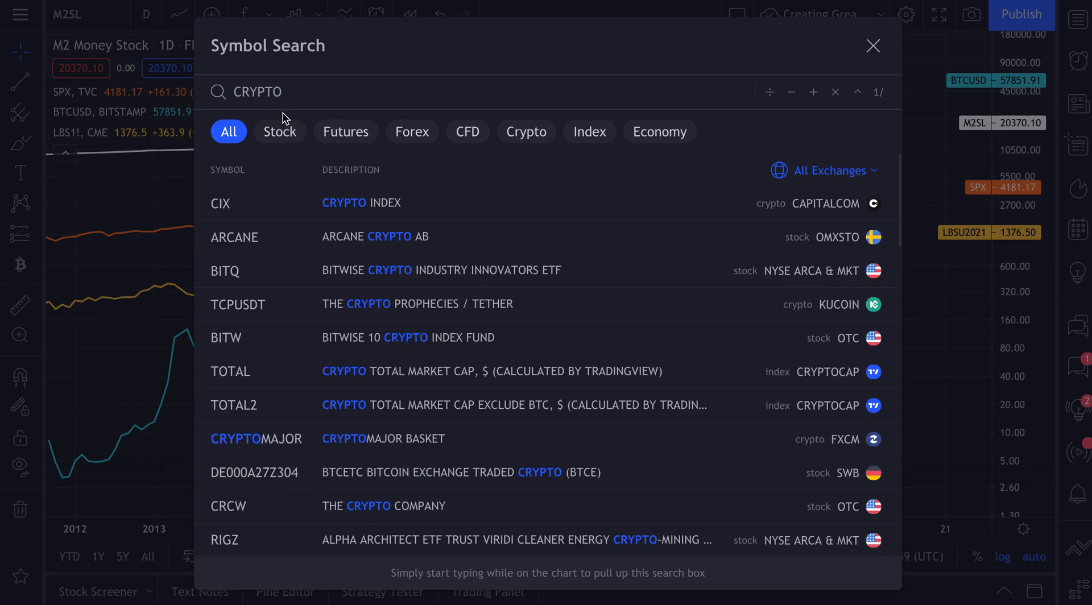
mouse_move(358, 384)
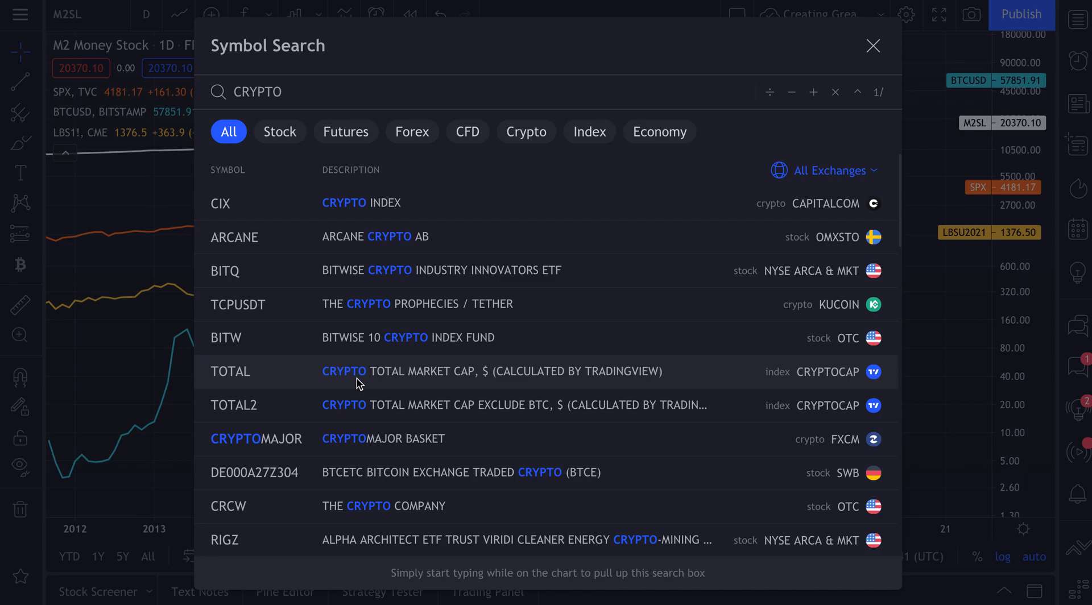
mouse_move(409, 375)
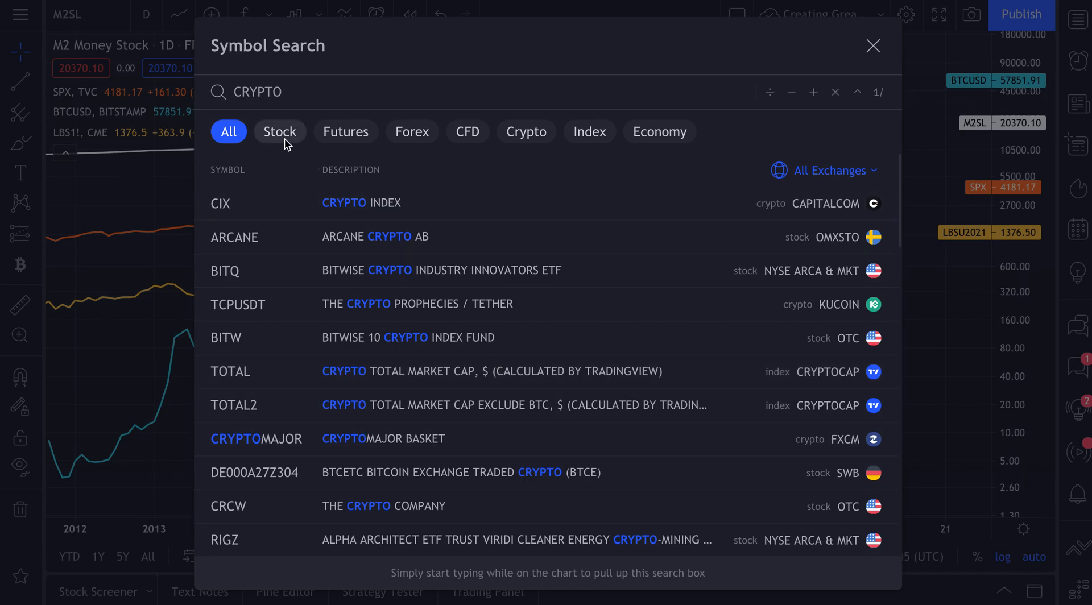
- Check CRYPTO matches under Futures, CFD, Index and Economy, finding no economy results
left_click(345, 131)
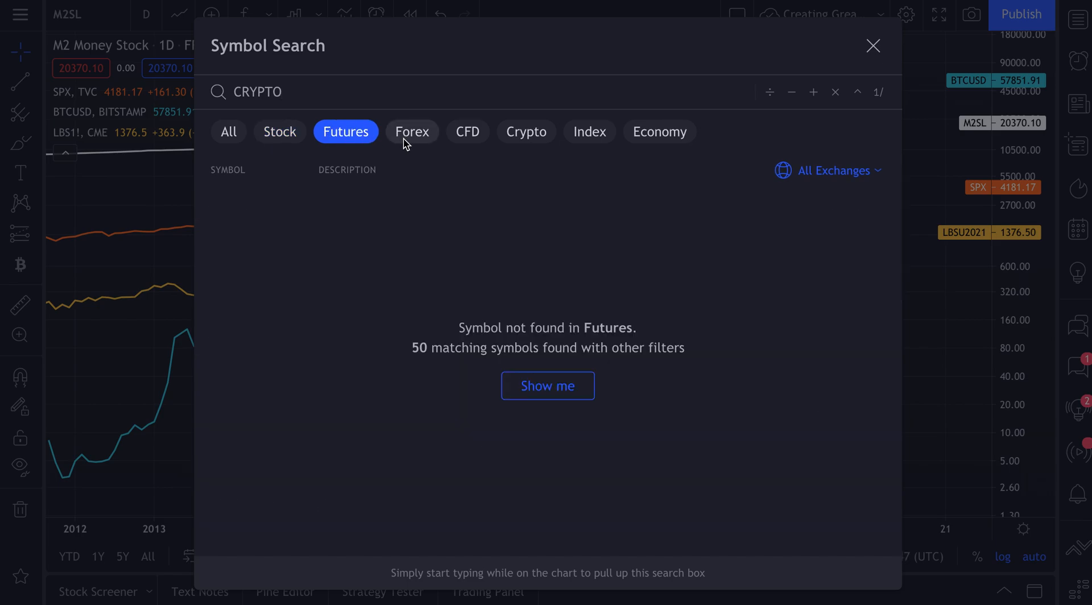
left_click(467, 130)
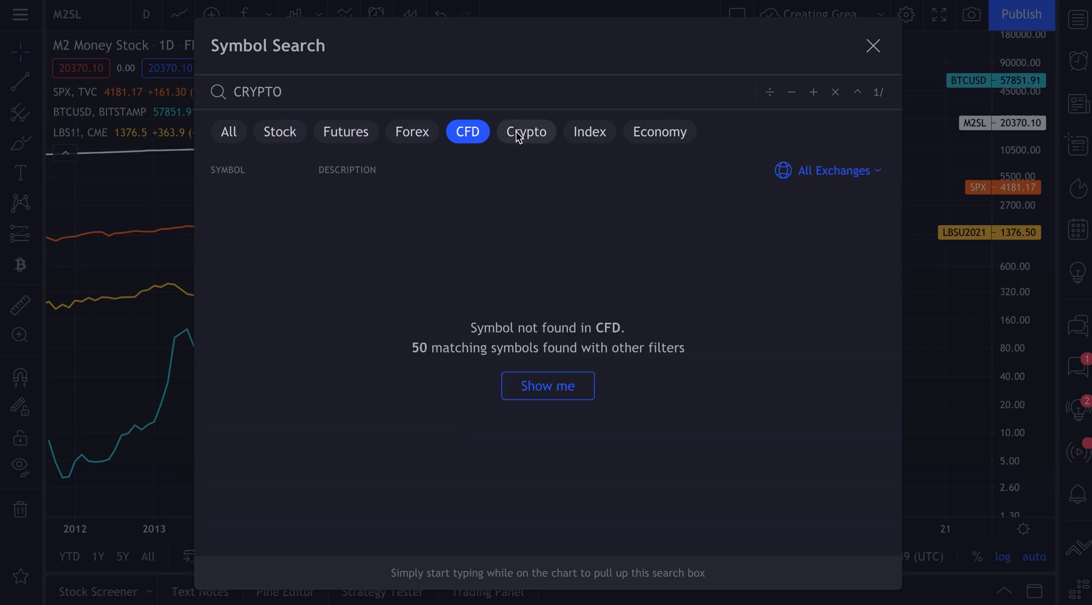
left_click(589, 131)
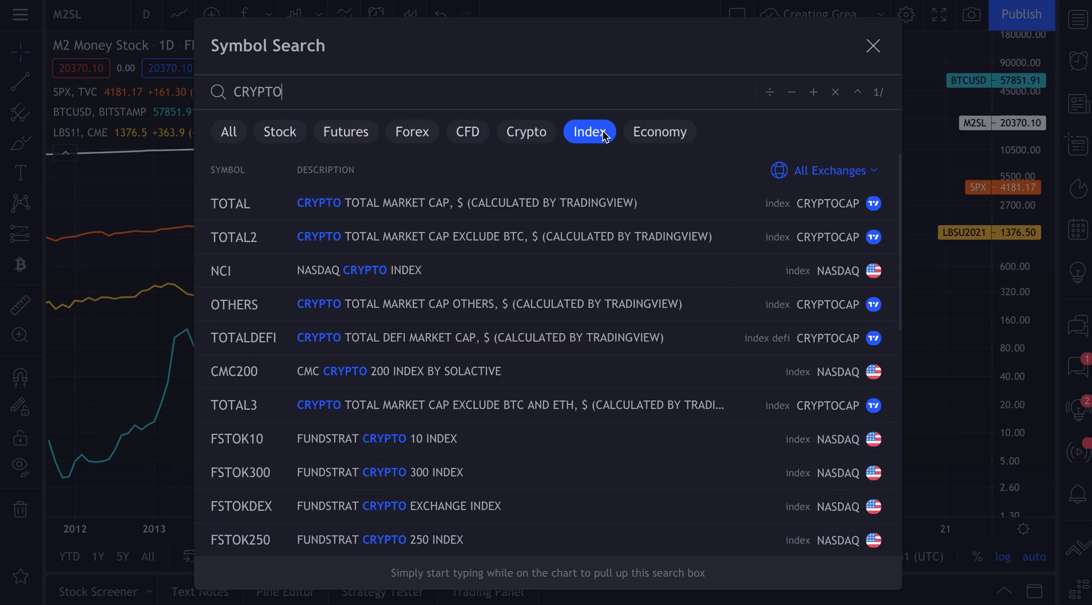
left_click(660, 131)
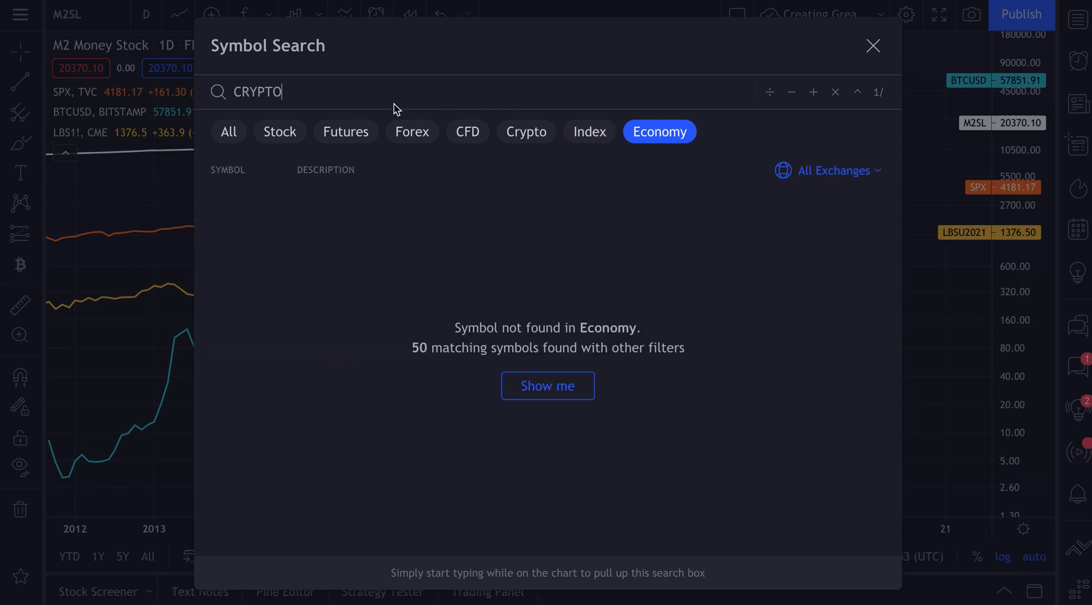
- Search 'FRED:' across all categories and chart PI, FRED's Personal Income series
type("FRED:")
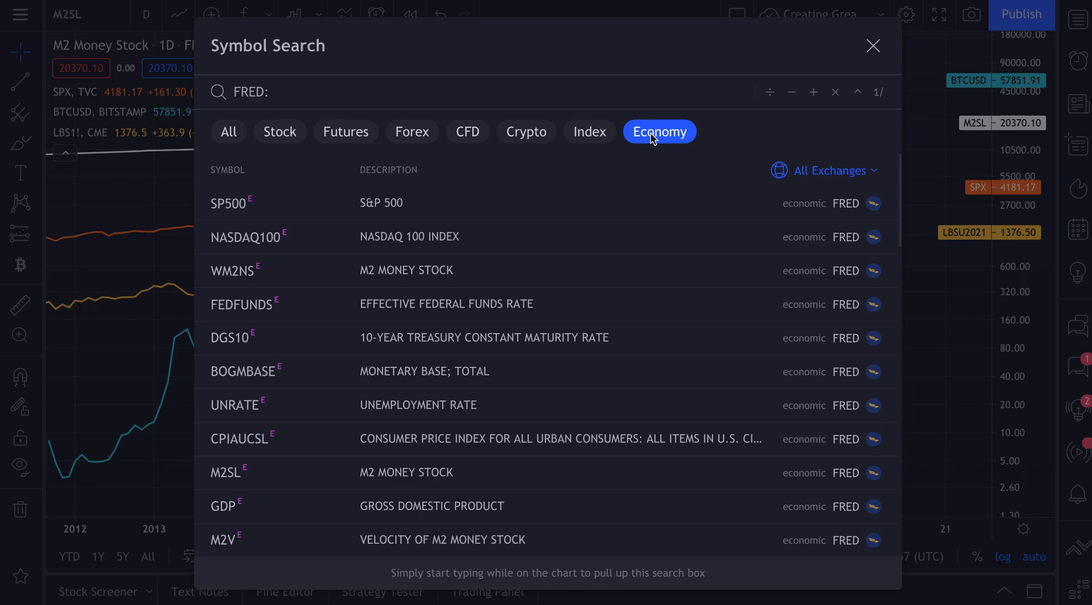
left_click(228, 131)
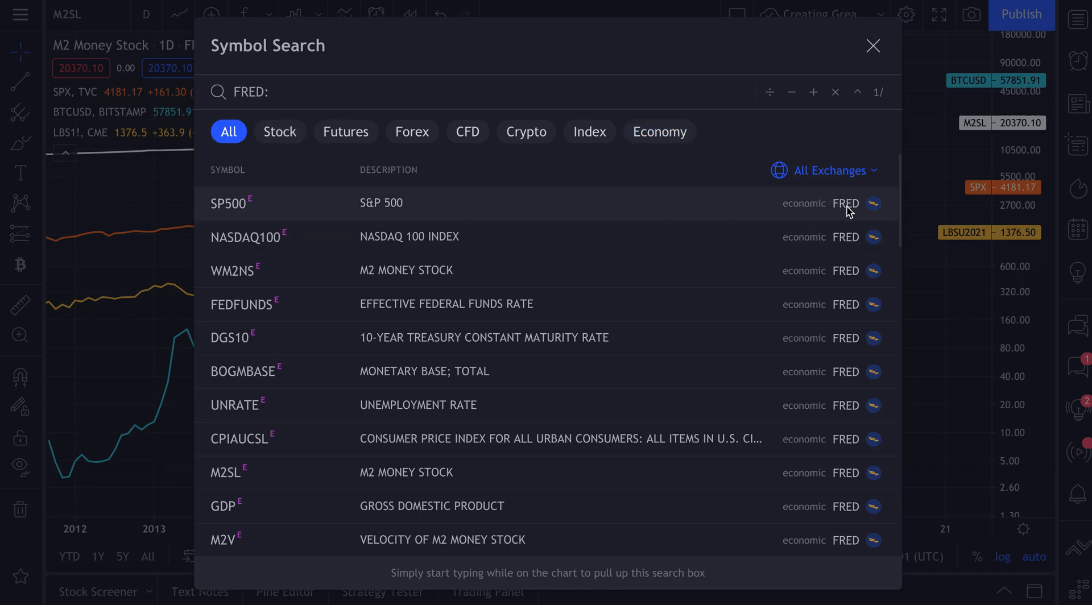
scroll("down", 3)
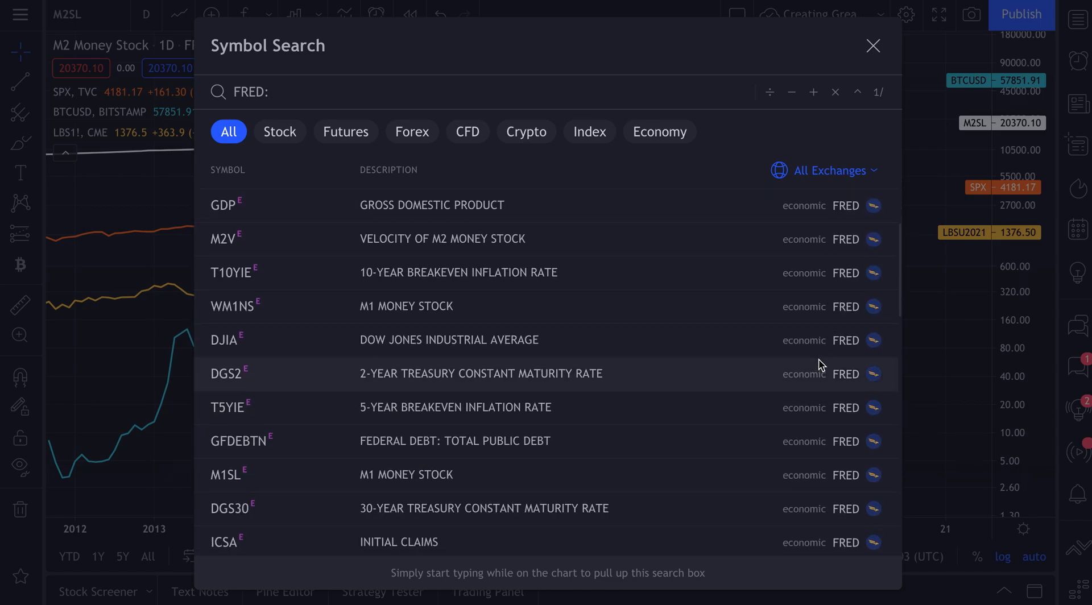
scroll("down", 3)
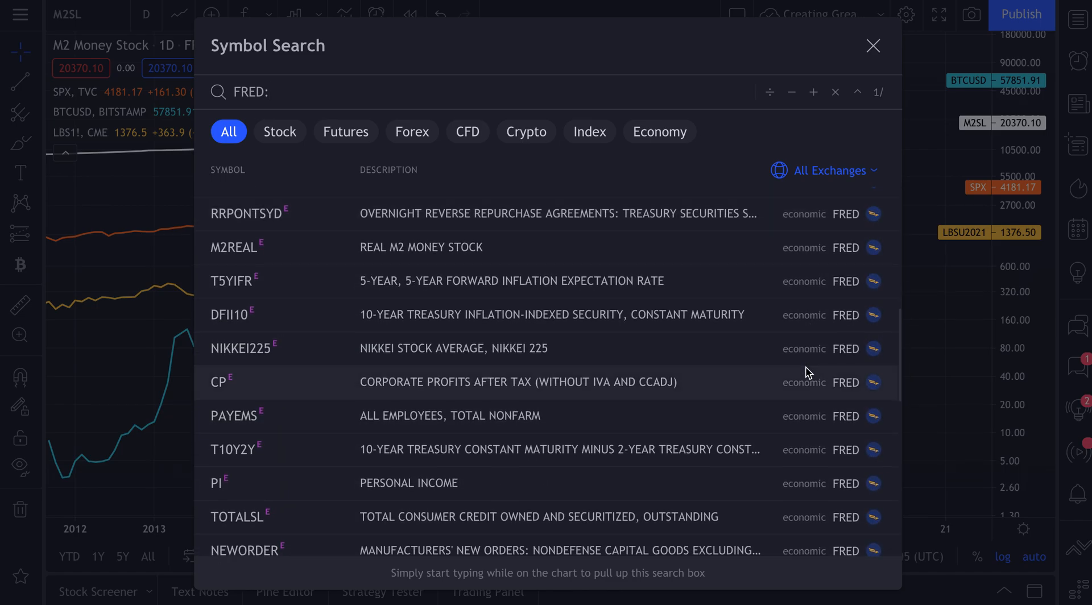
mouse_move(384, 490)
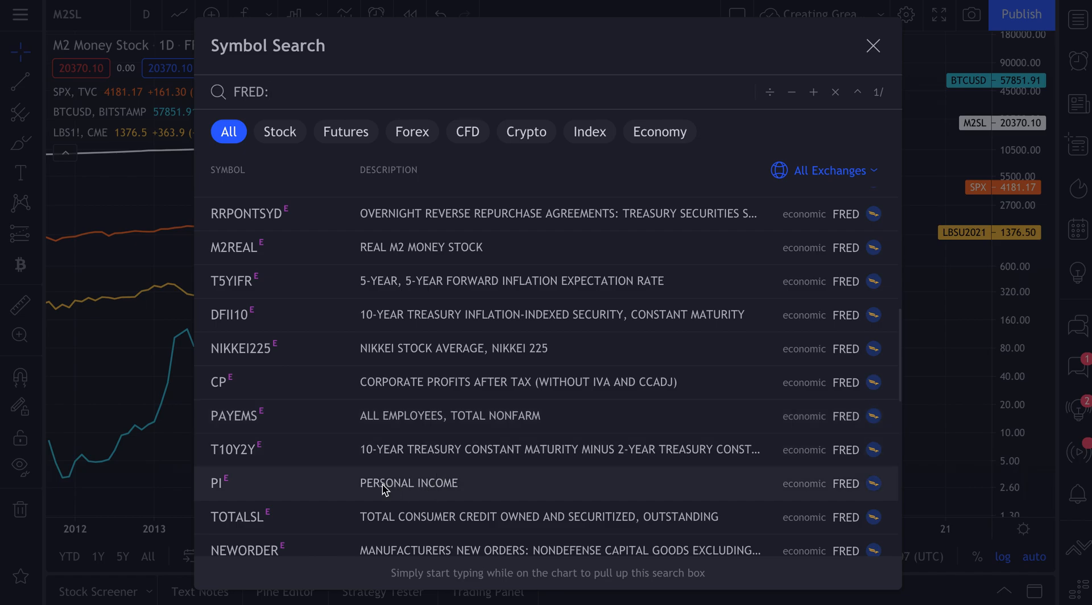
left_click(216, 482)
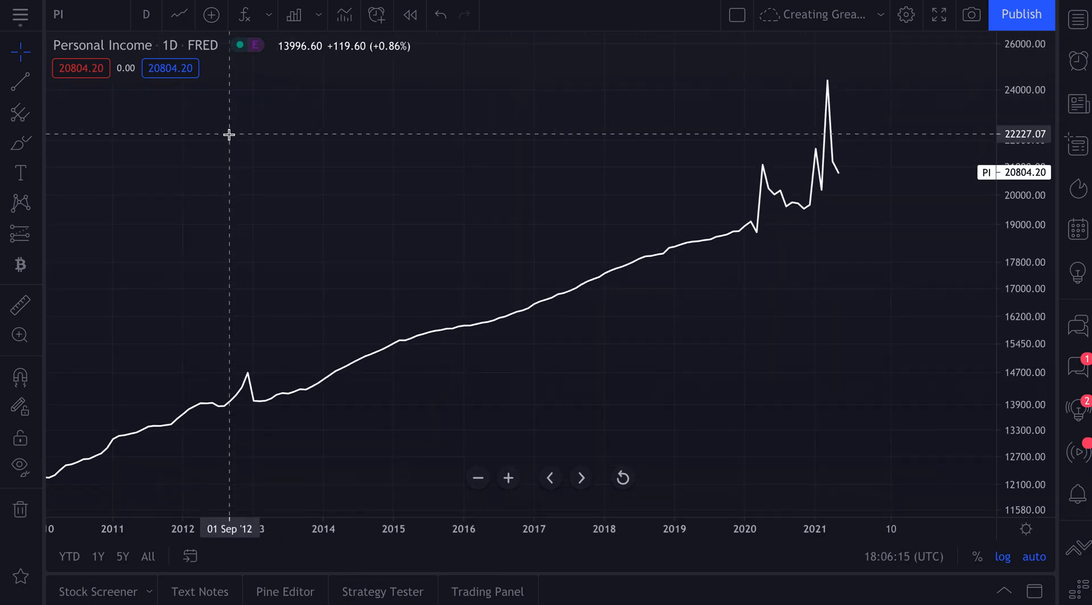
mouse_move(81, 20)
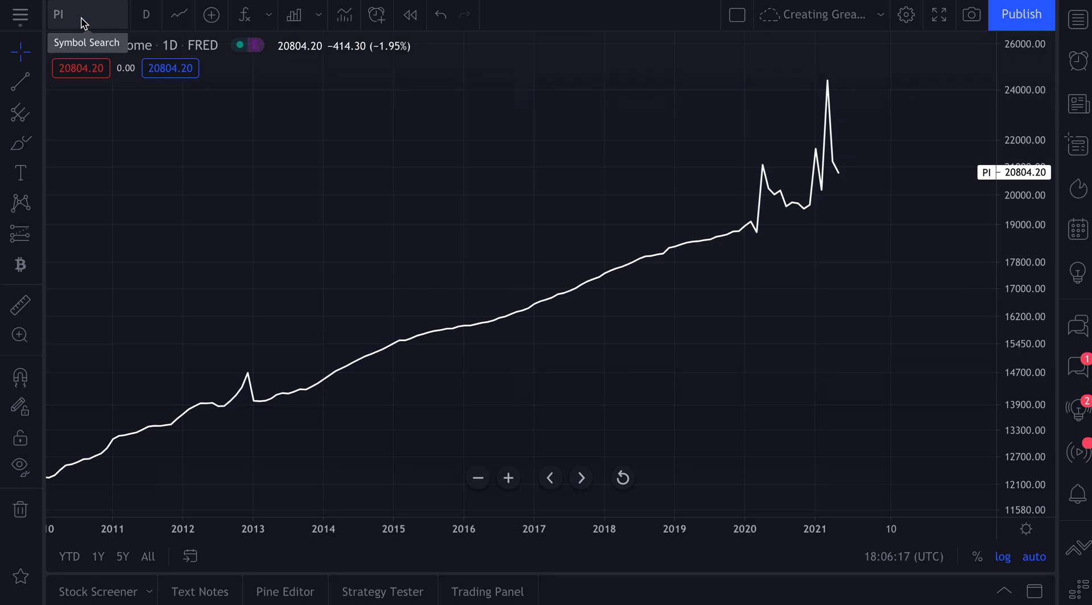
- Chart FRED's UNRATE civilian unemployment rate and pan to bring 2021 into view
left_click(63, 13)
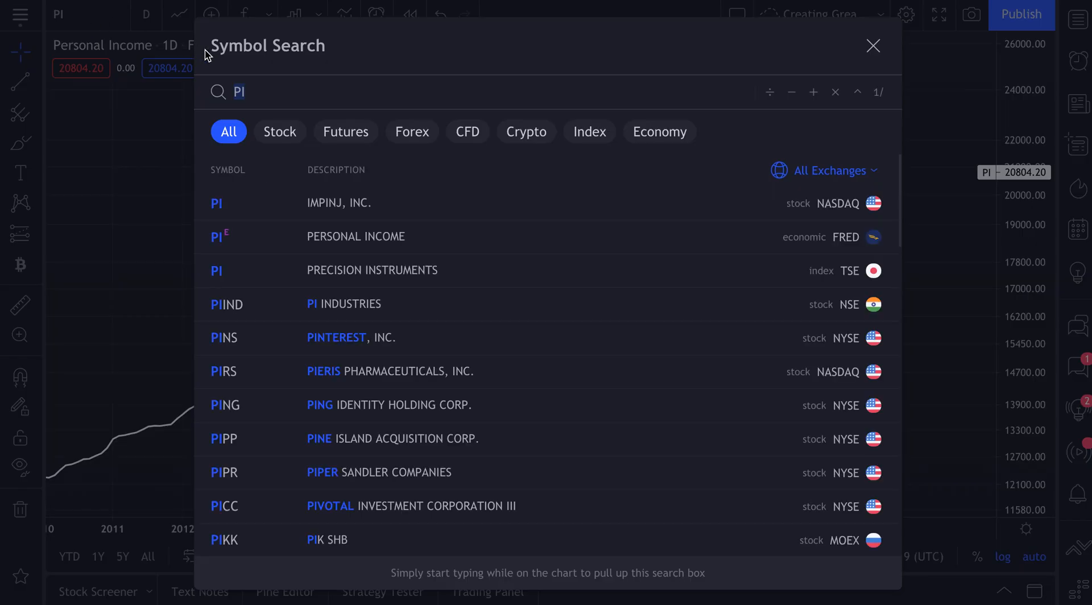
type("FRED:")
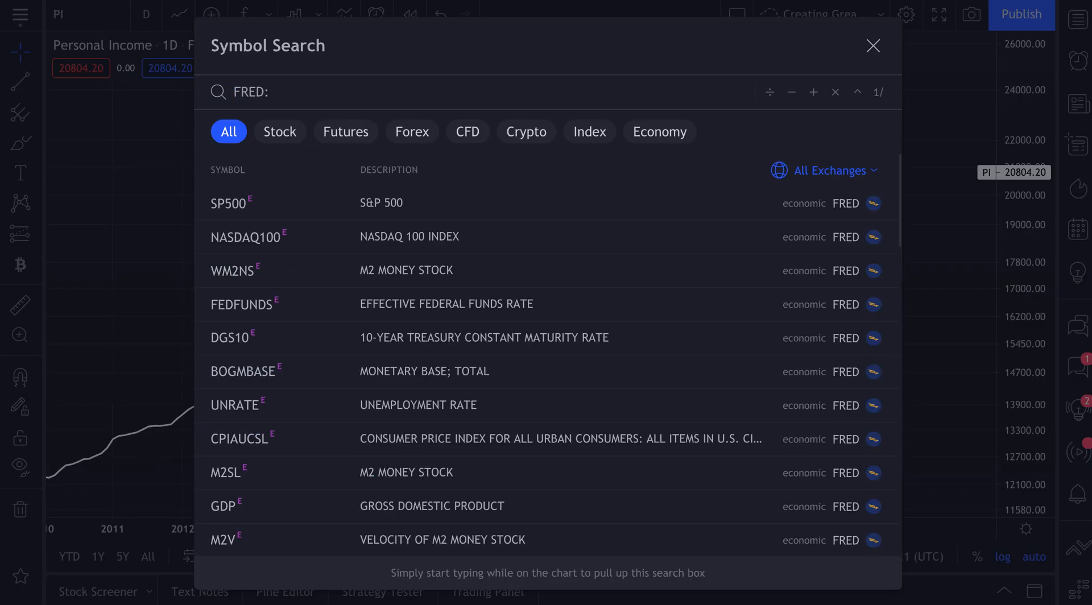
scroll("down", 3)
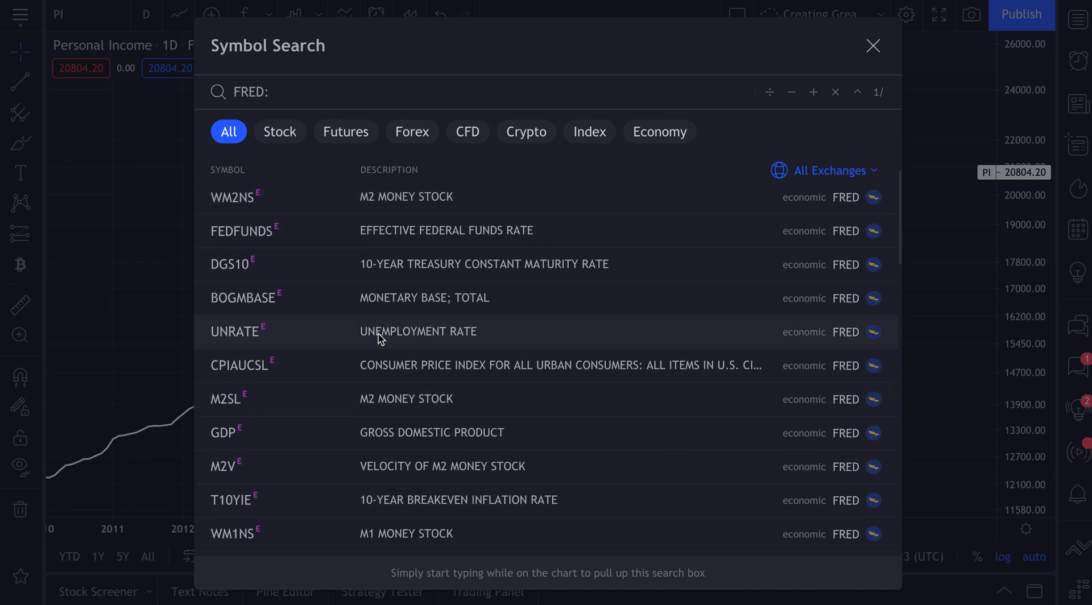
left_click(234, 331)
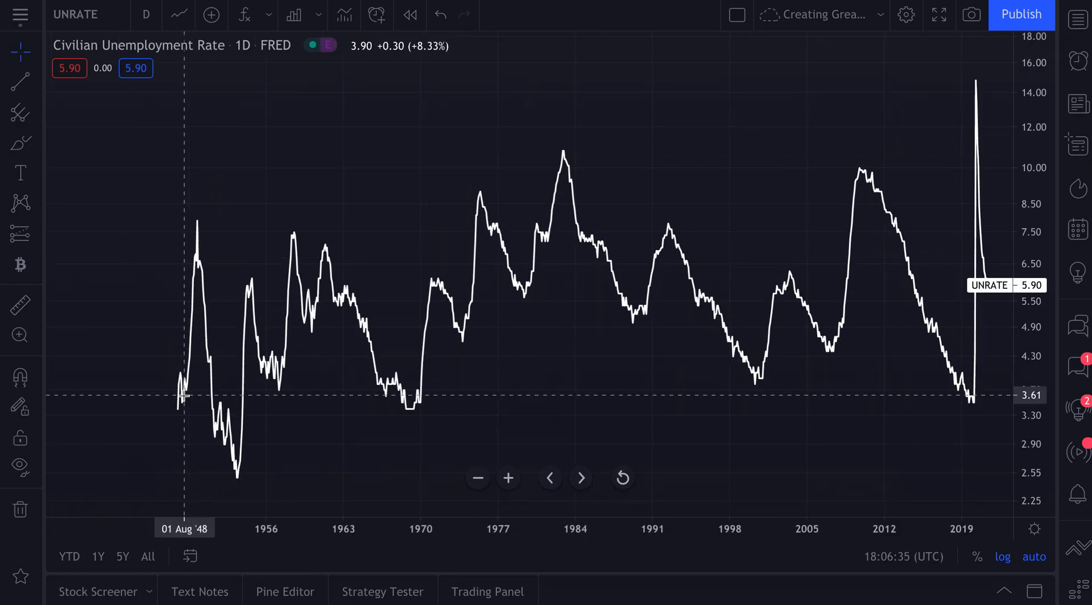
left_click_drag(184, 397, 408, 417)
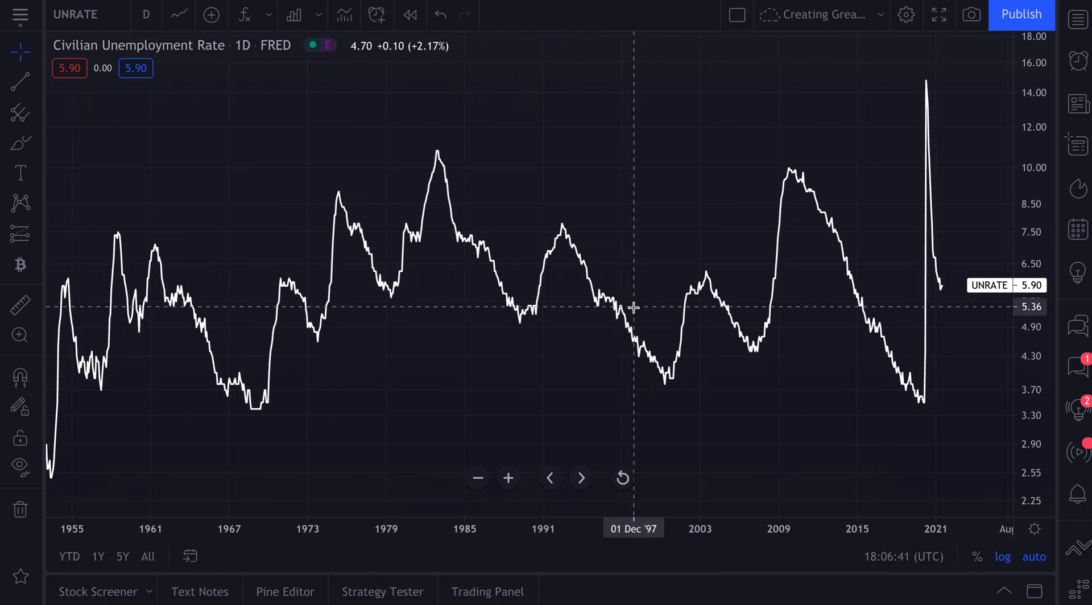
mouse_move(332, 197)
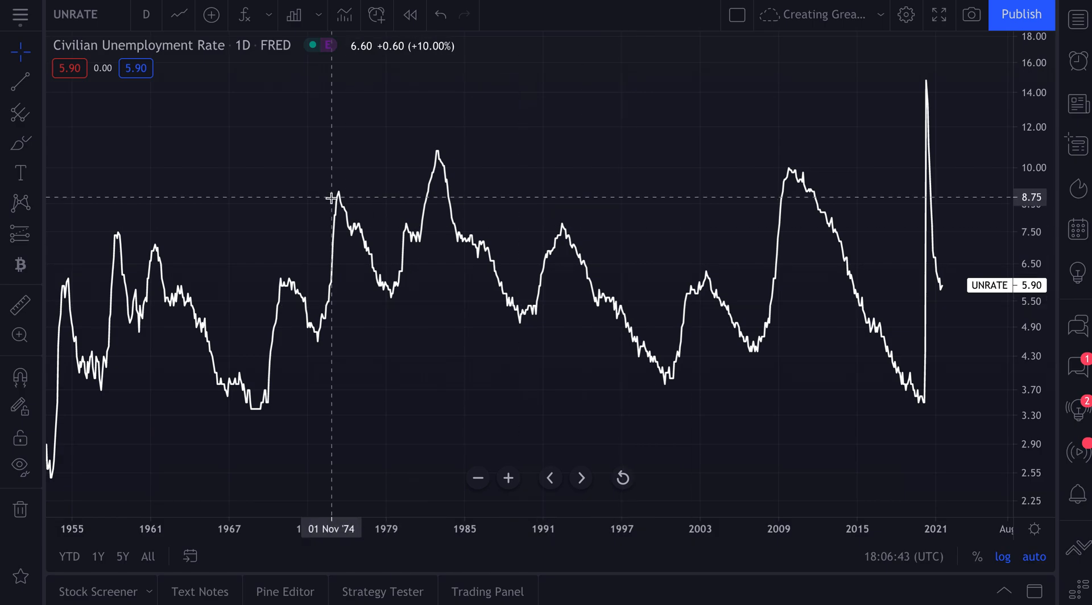
mouse_move(212, 15)
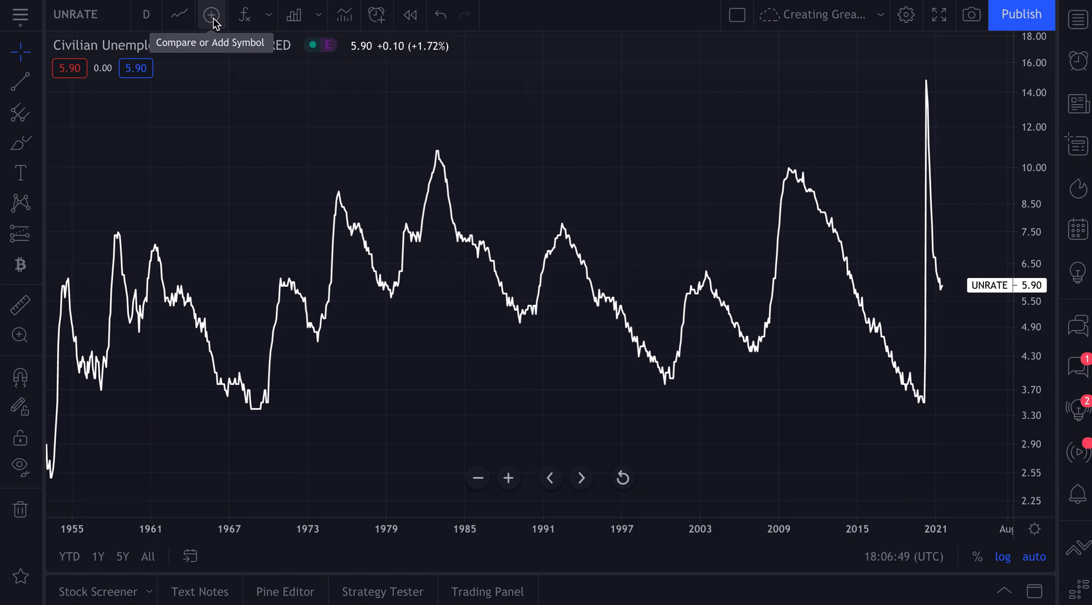
- Add SPX, US100, BTCUSD and LBS1! lumber futures as comparisons on the unemployment chart
left_click(212, 14)
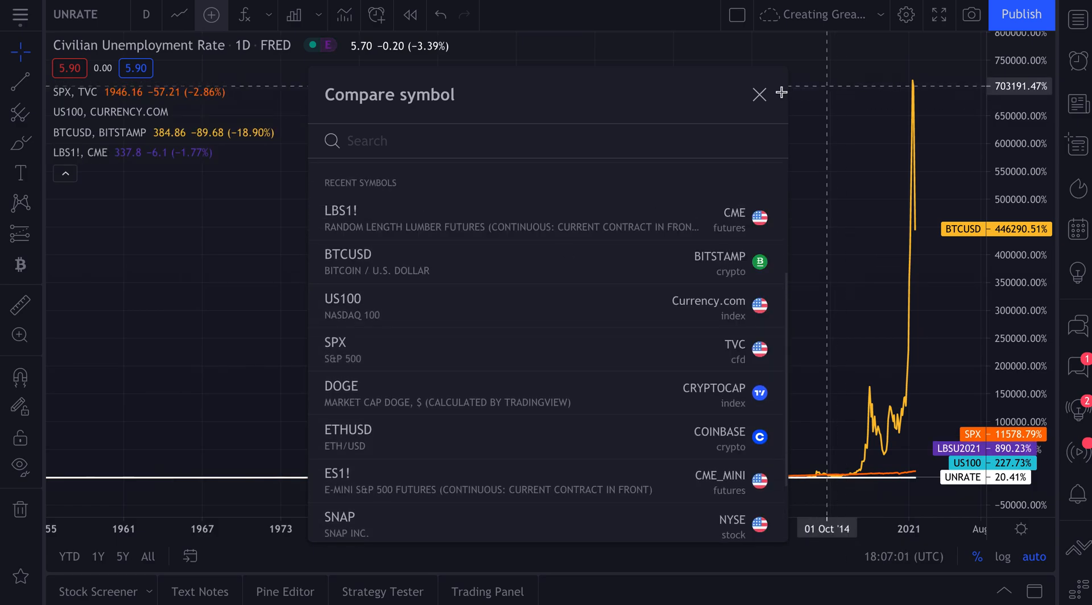
left_click(759, 94)
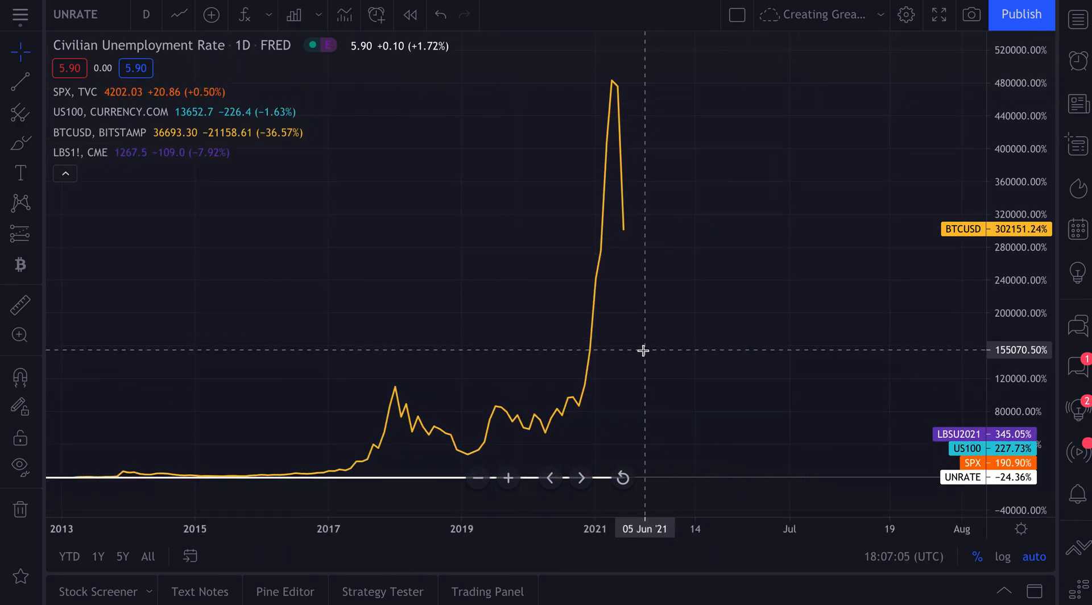
mouse_move(1017, 302)
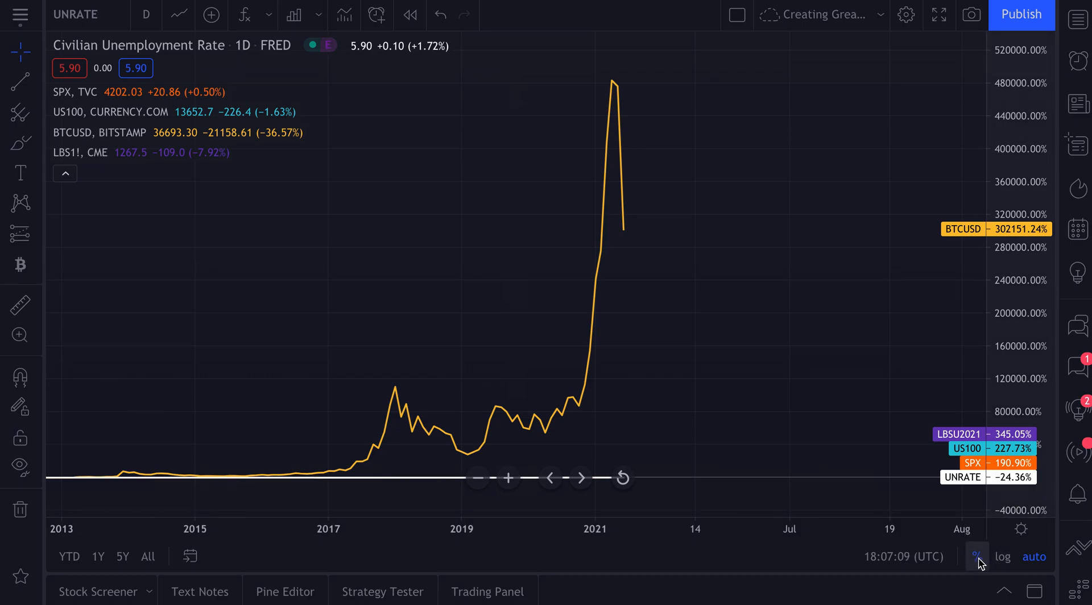
mouse_move(978, 556)
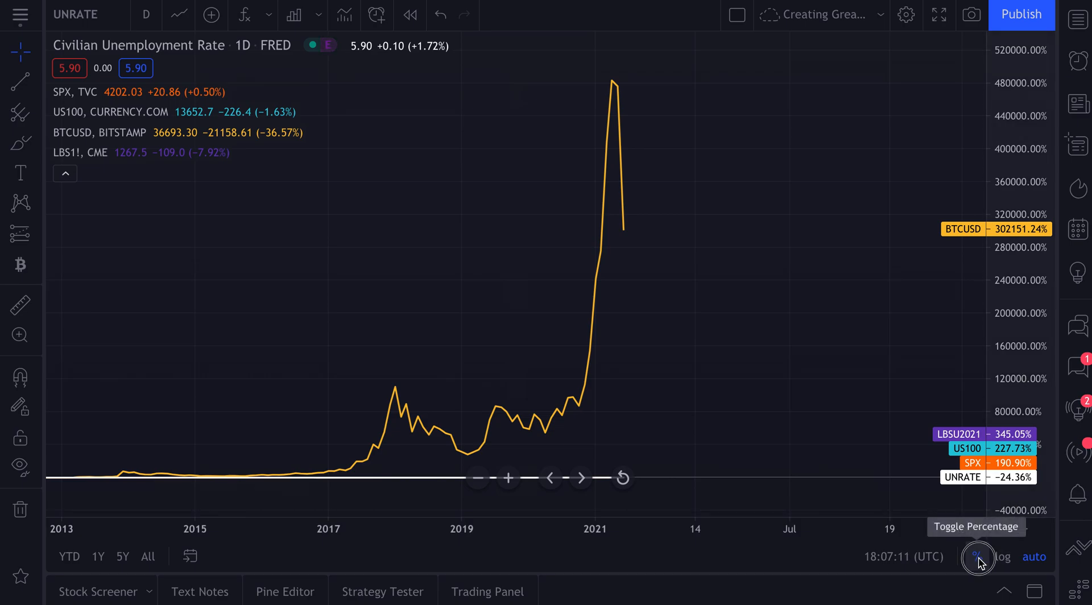
- Turn off the percentage scale, zoom to the years since 2018 and switch to a log price scale
left_click(978, 556)
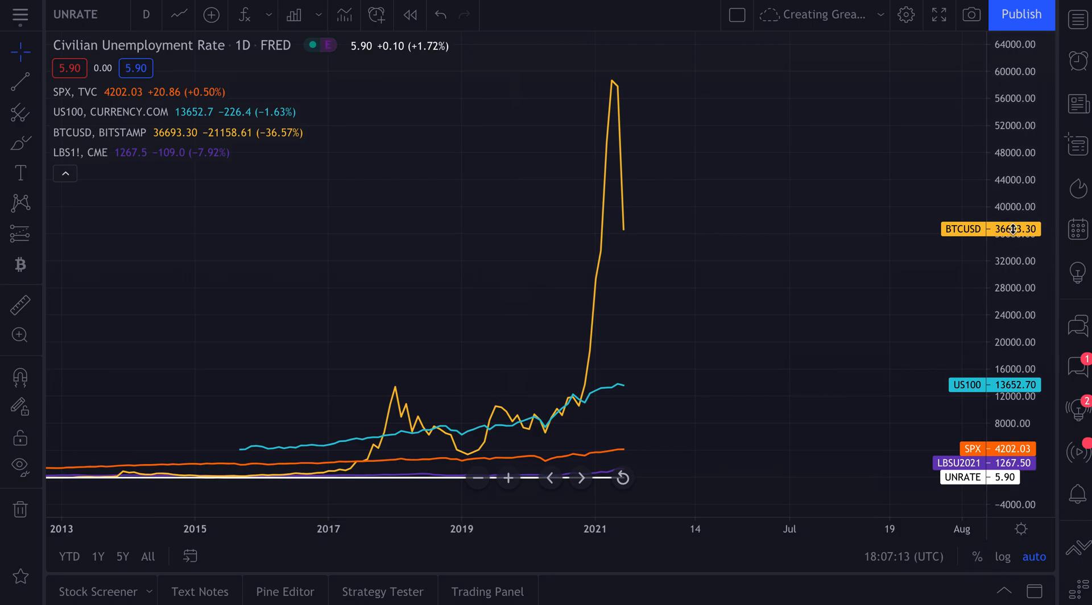
left_click_drag(1013, 230, 988, 243)
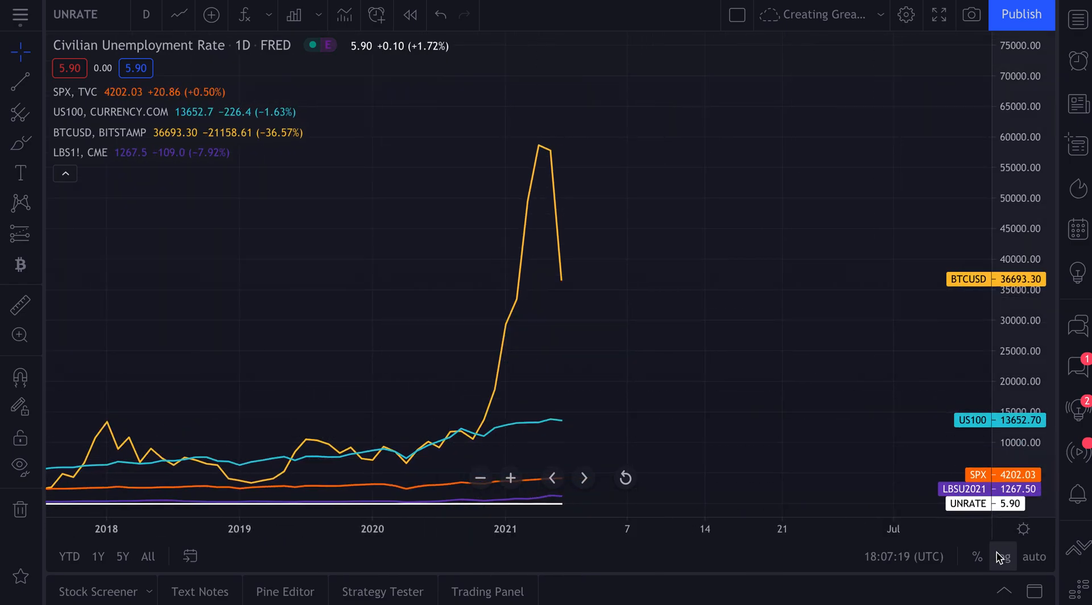
left_click(1003, 556)
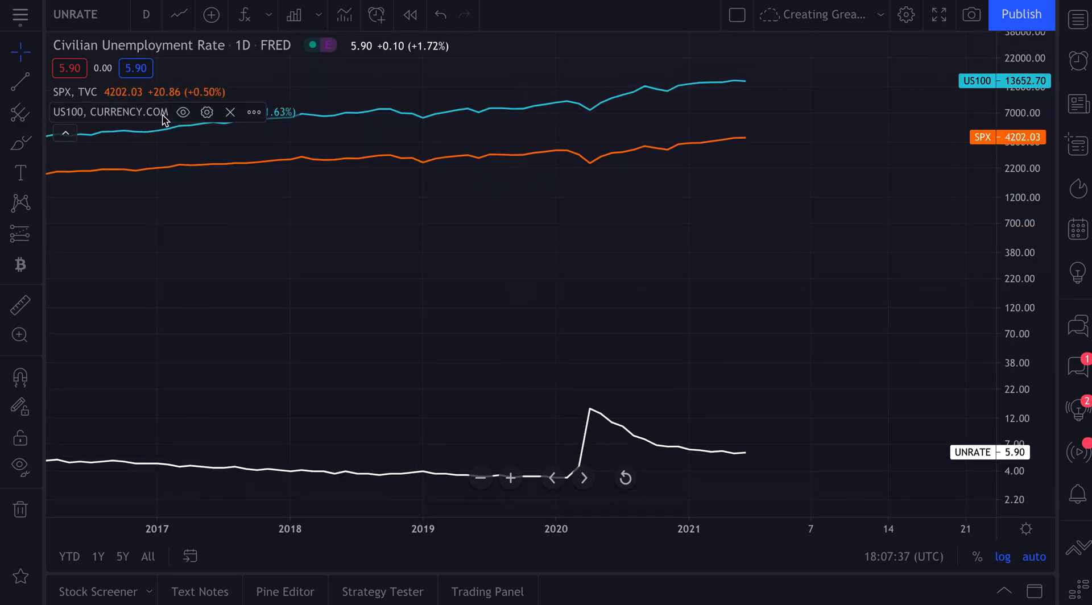
- Remove the US100 and SPX comparisons and chart FRED's M2SL M2 Money Stock series
left_click(230, 112)
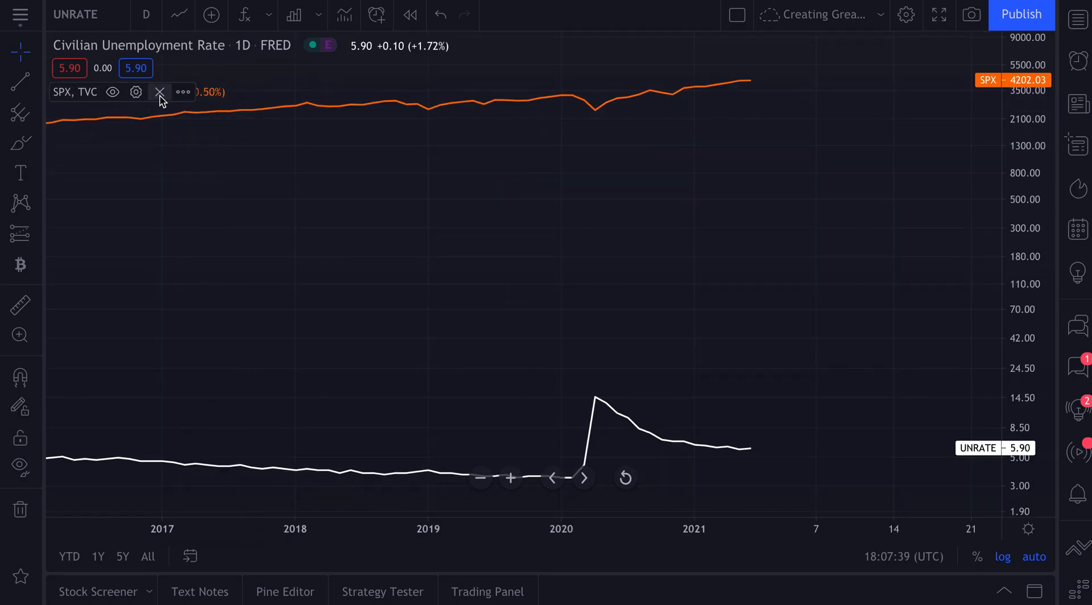
left_click(159, 91)
type("FRED")
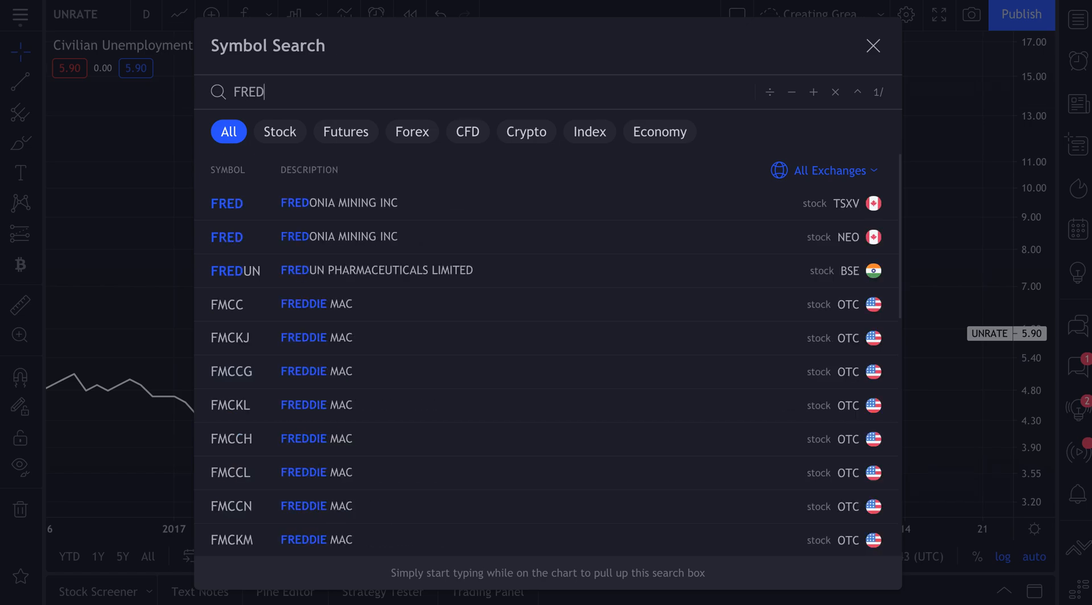
type(":")
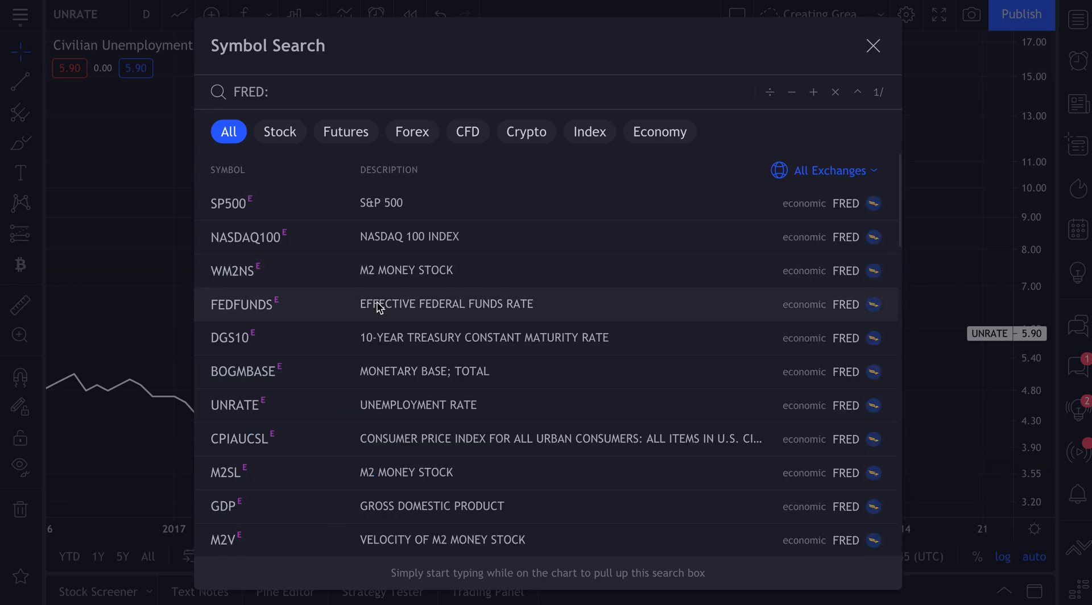
scroll("down", 3)
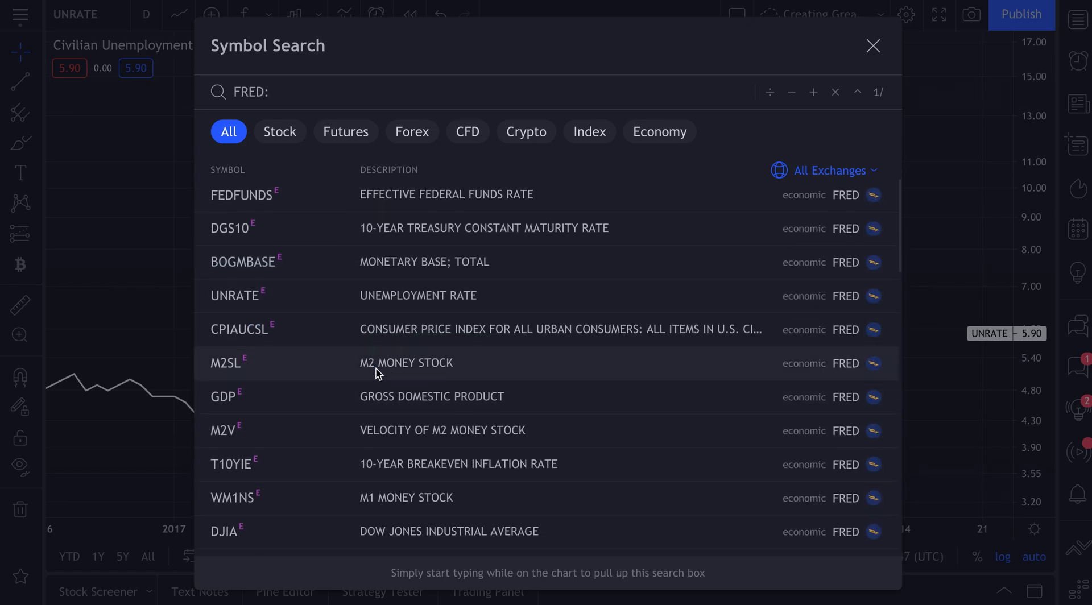
mouse_move(414, 376)
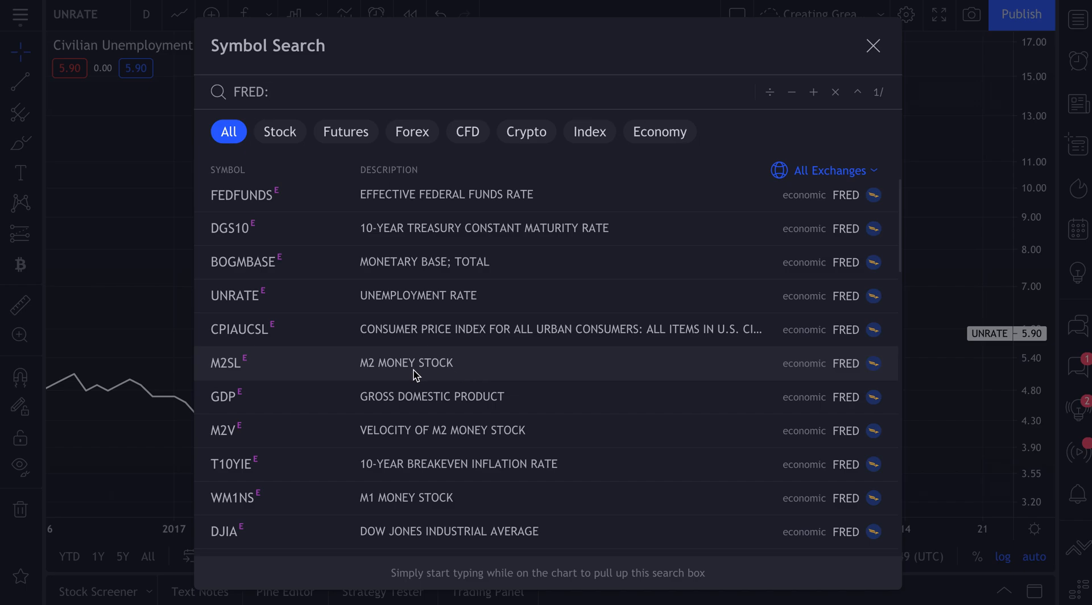
left_click(224, 363)
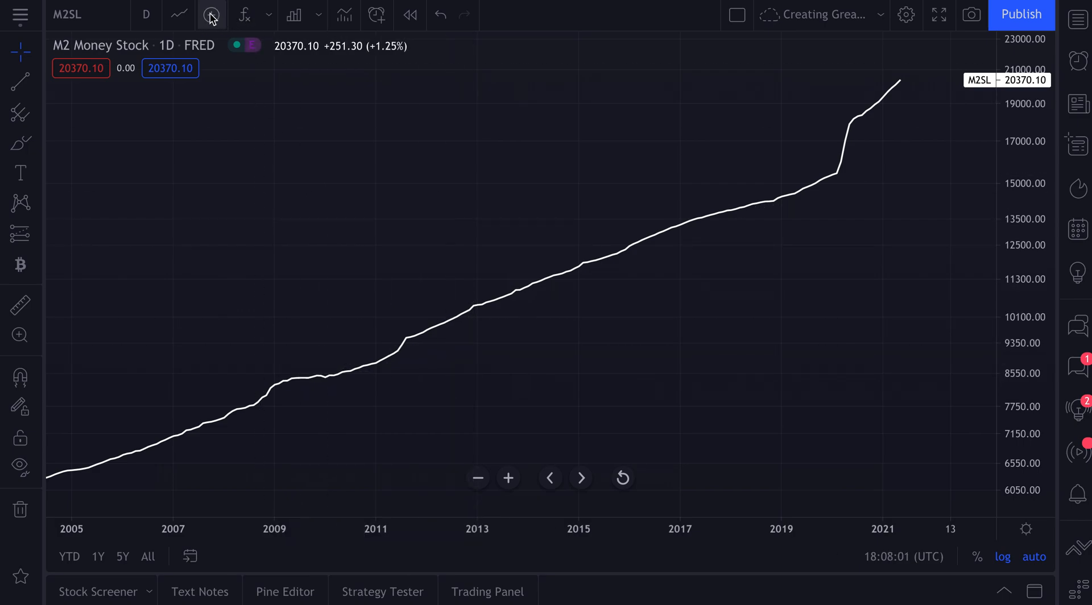
left_click(207, 14)
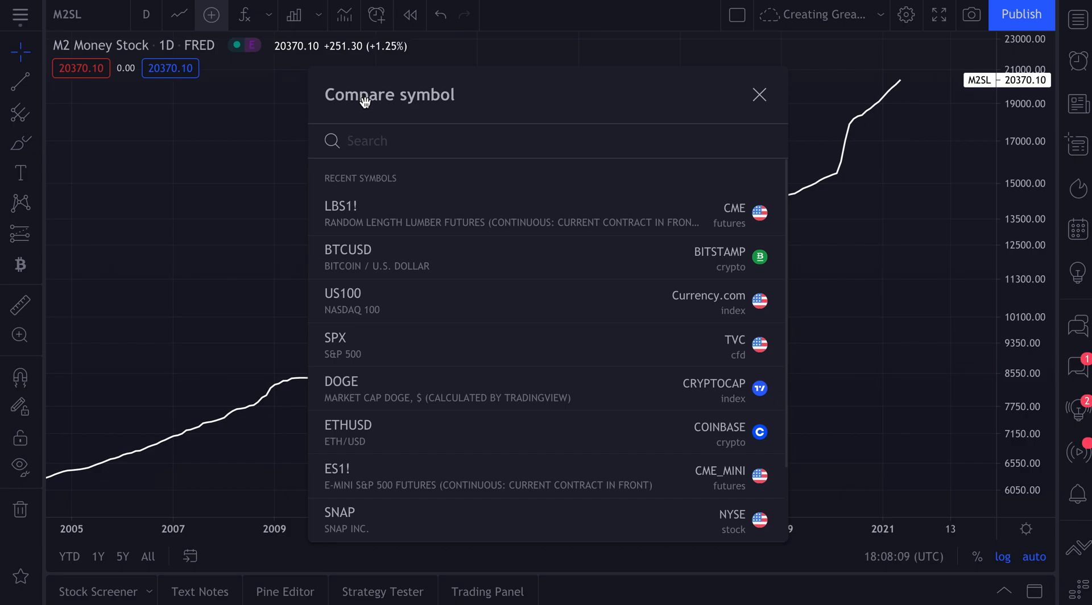
left_click(348, 257)
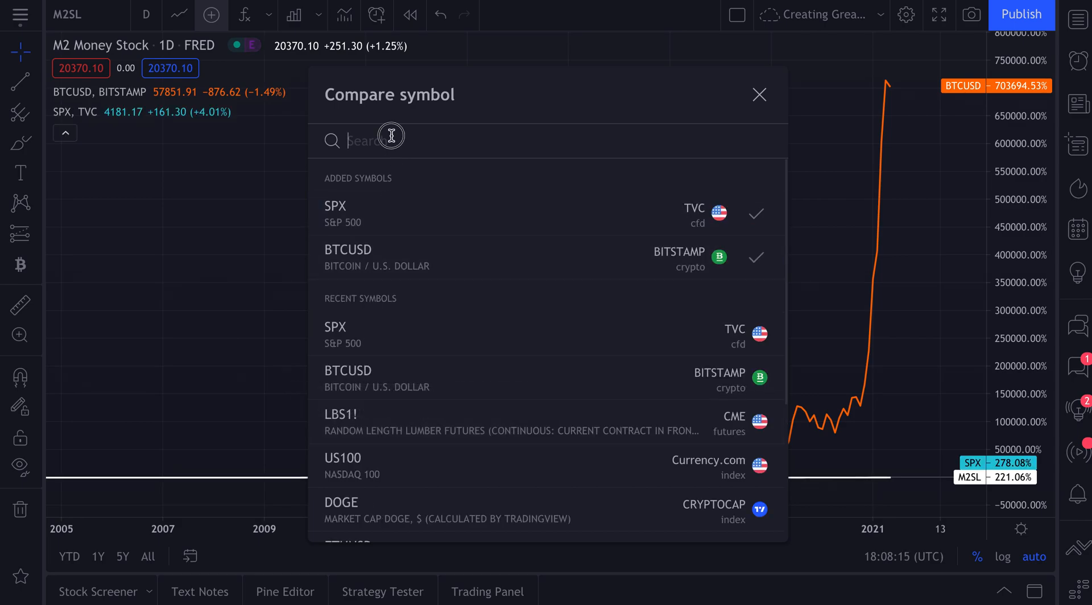
type("AAPL")
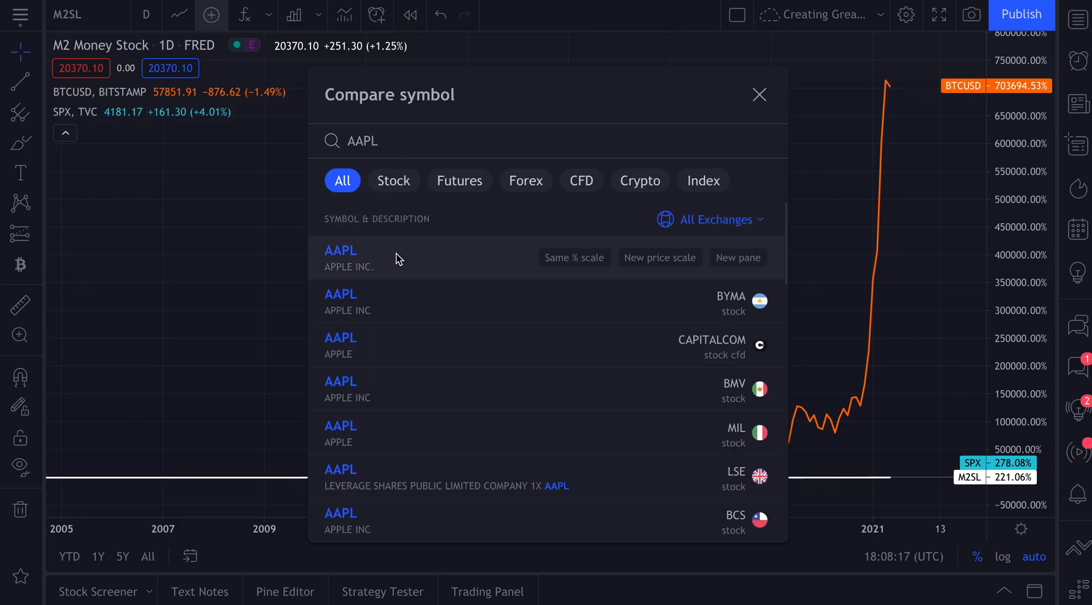
left_click(340, 250)
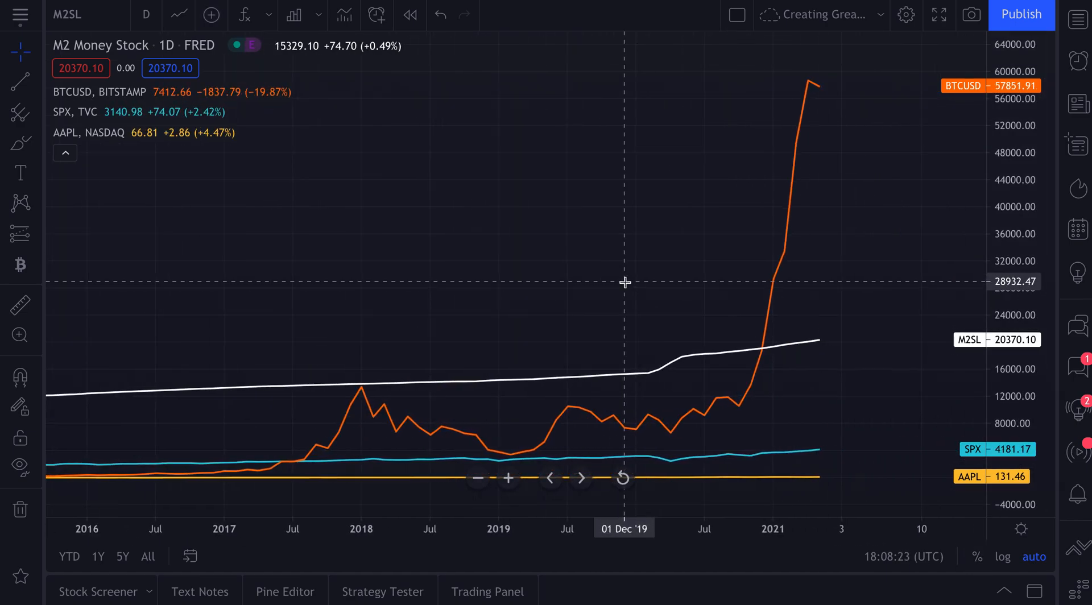
left_click_drag(623, 282, 757, 347)
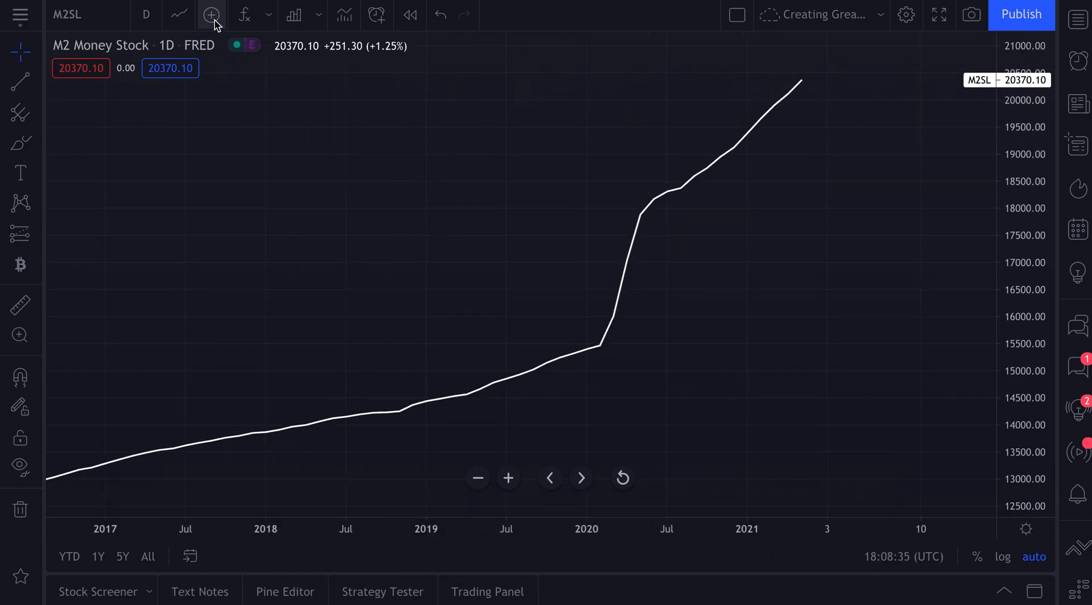
- Add BTCUSD in a new pane beneath M2 Money Stock, shown on a logarithmic scale
left_click(212, 14)
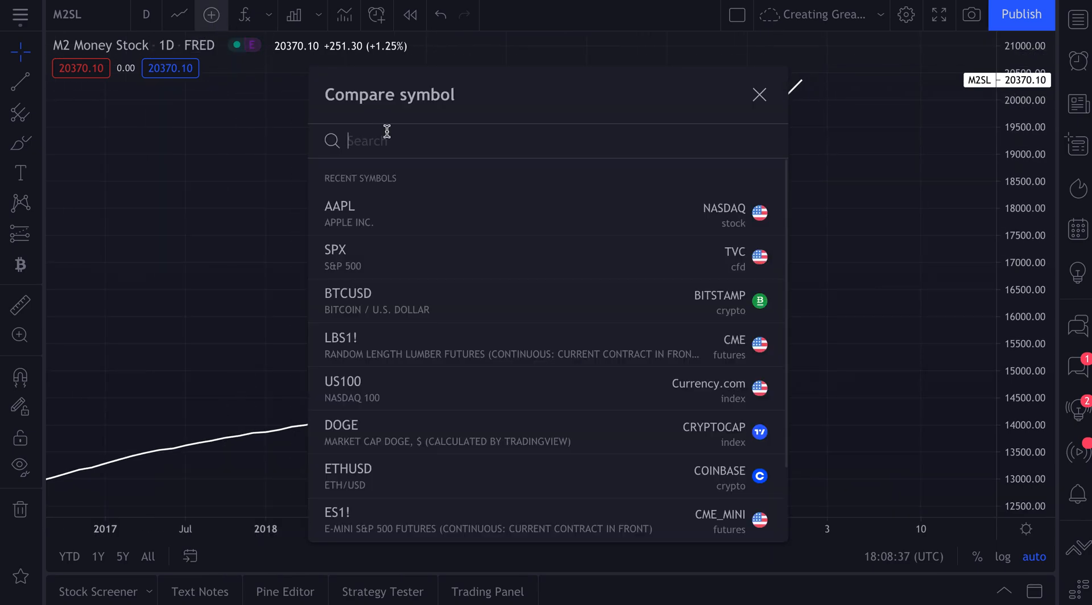
mouse_move(362, 309)
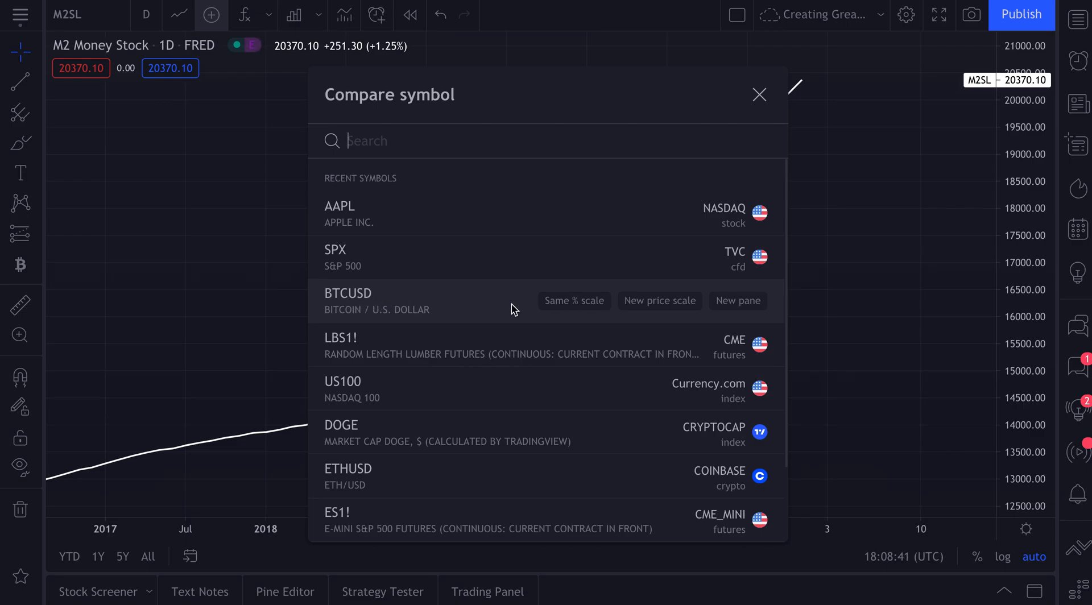
mouse_move(555, 309)
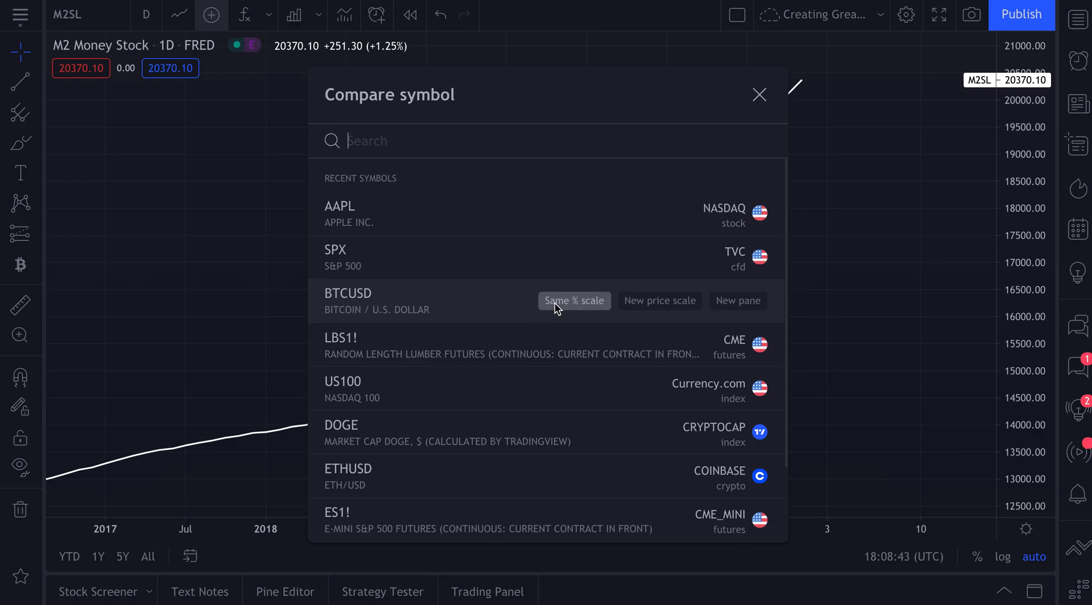
mouse_move(654, 308)
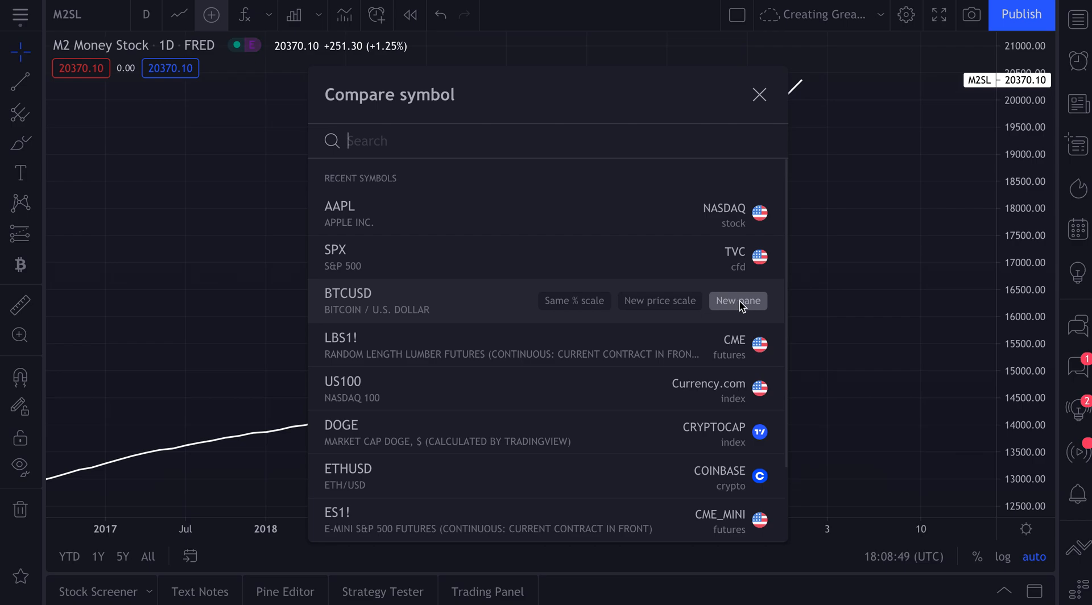
left_click(736, 300)
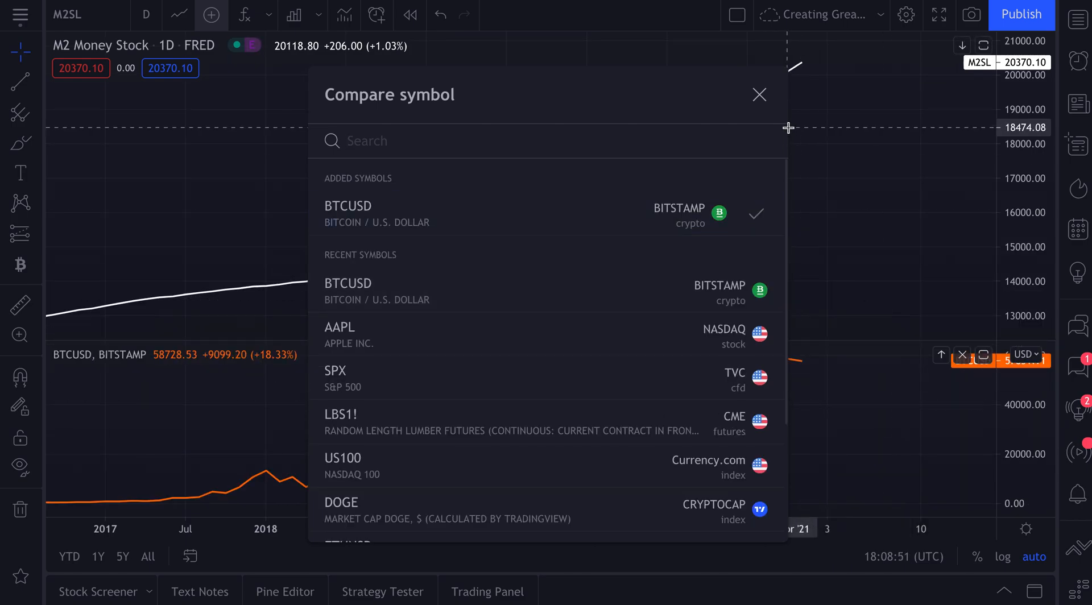
left_click(758, 95)
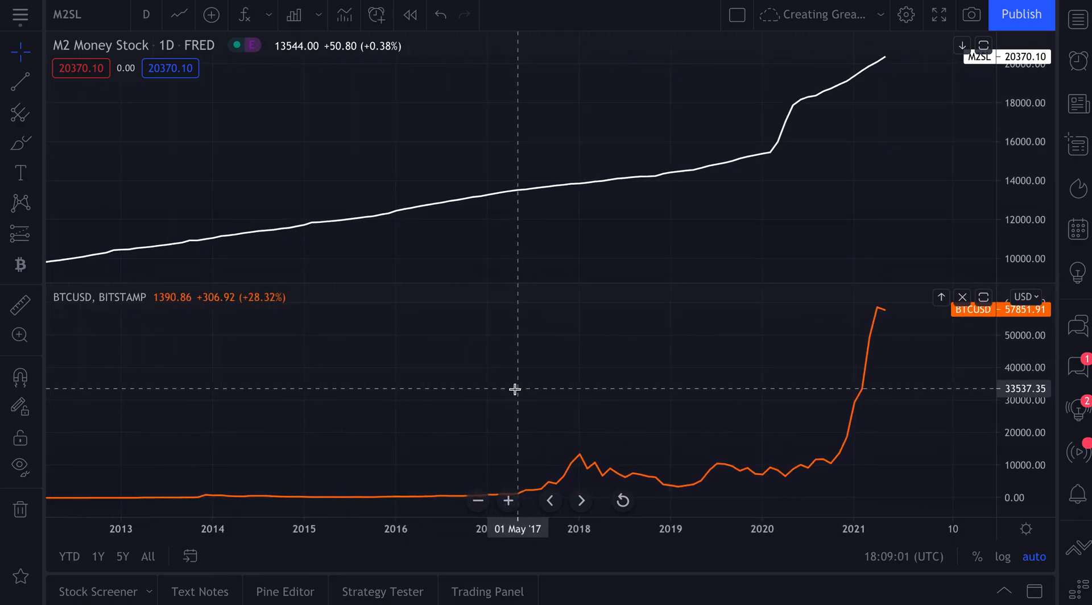
mouse_move(559, 398)
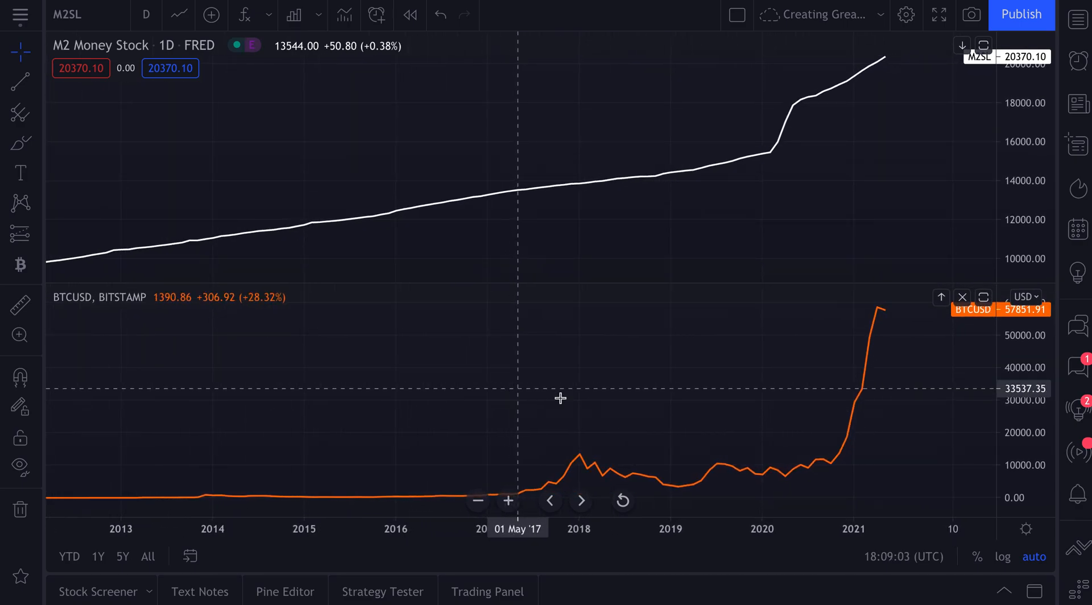
left_click(1003, 556)
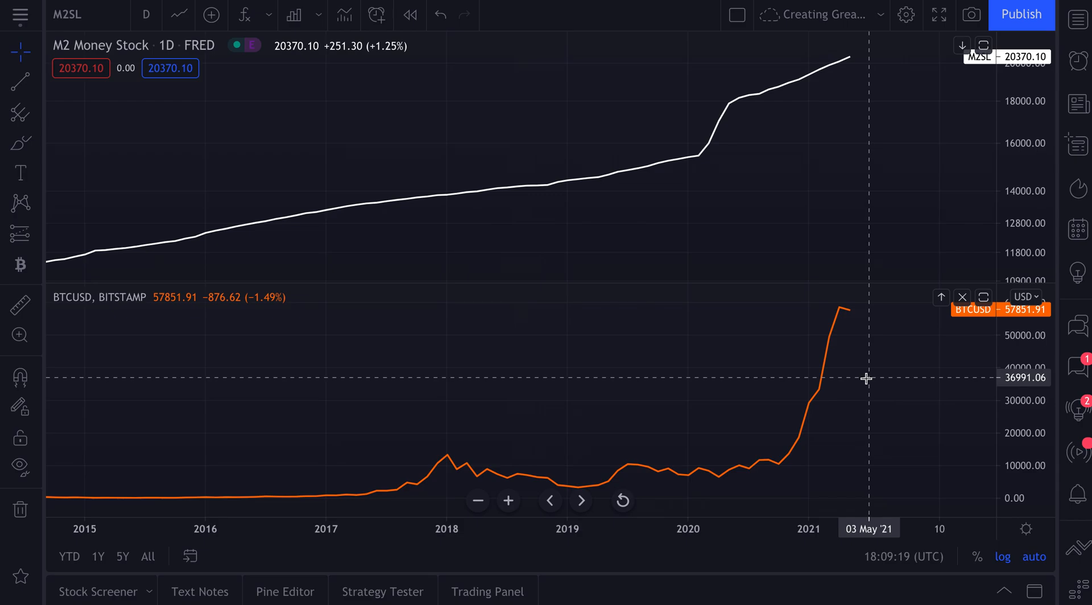
mouse_move(214, 309)
type("FRED:")
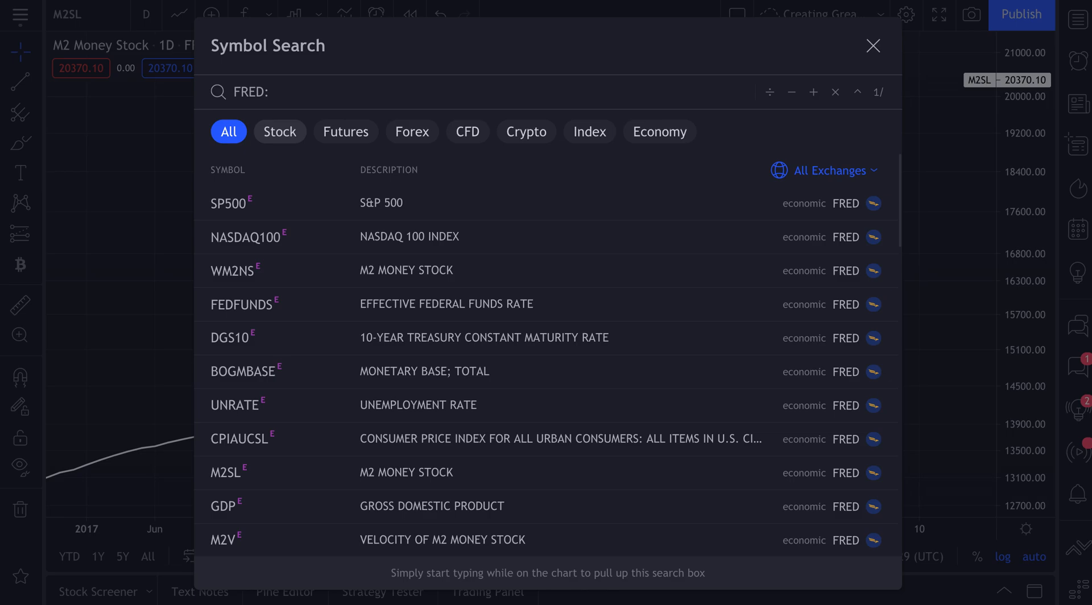
- Search 'FRED: INFLATION' and chart MICH, the University of Michigan Inflation Expectation series
scroll("down", 3)
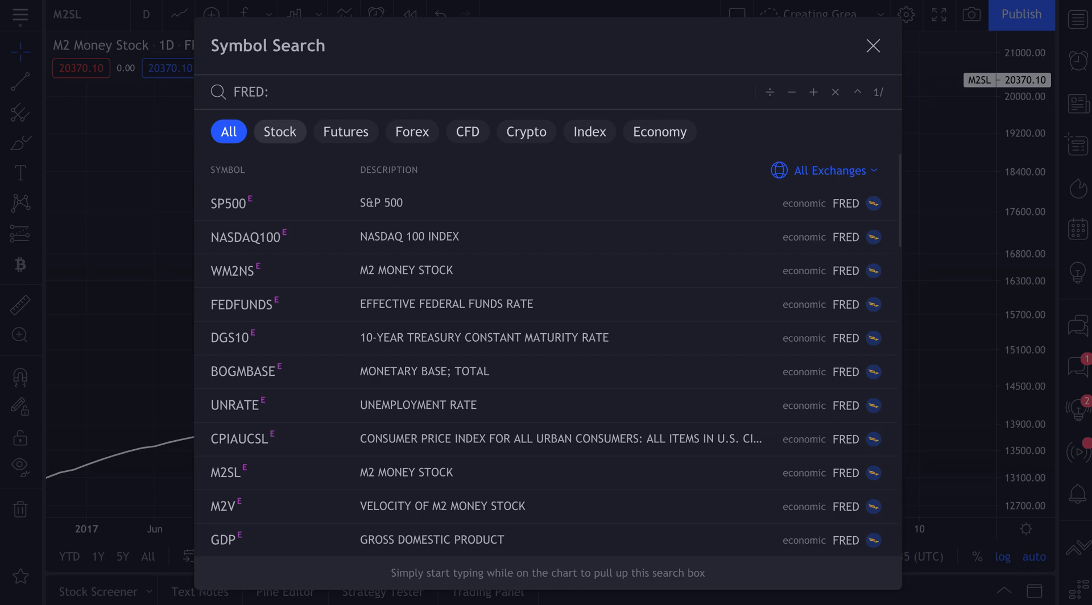
type("INFLATION")
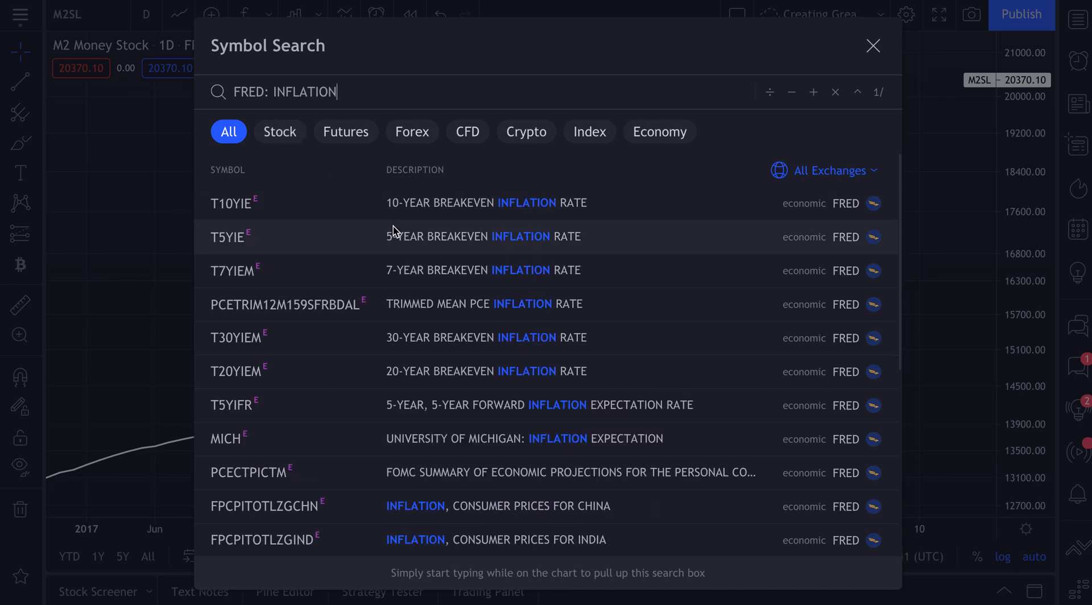
scroll("down", 3)
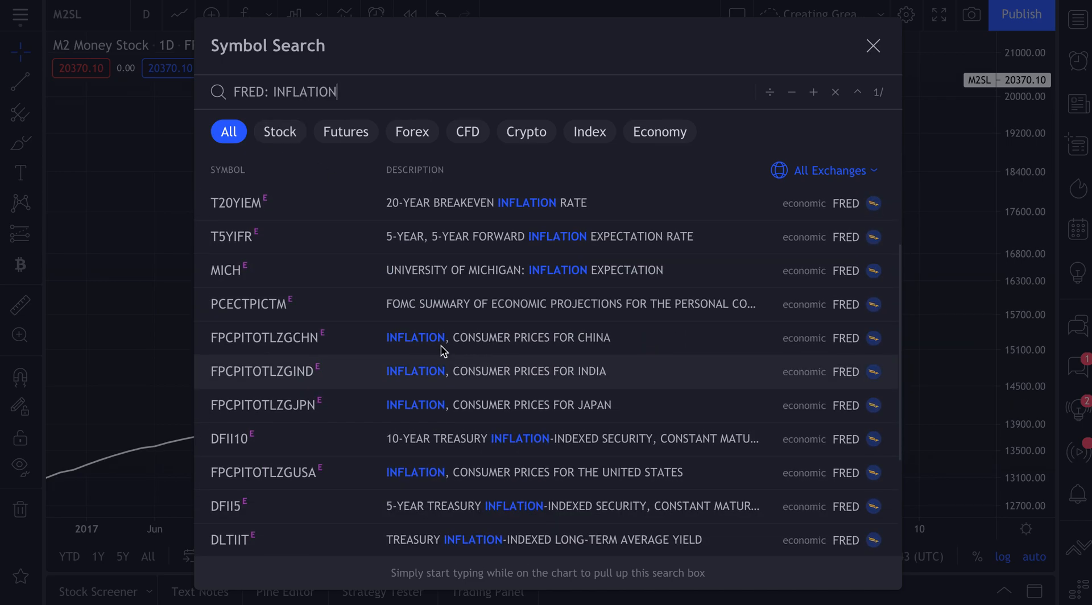
mouse_move(409, 284)
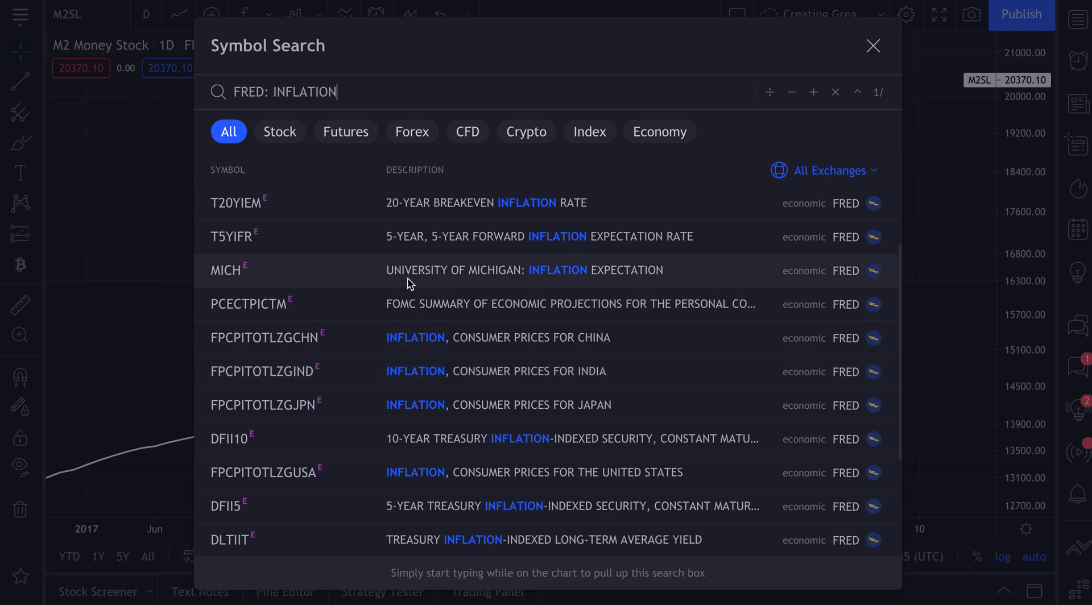
mouse_move(516, 277)
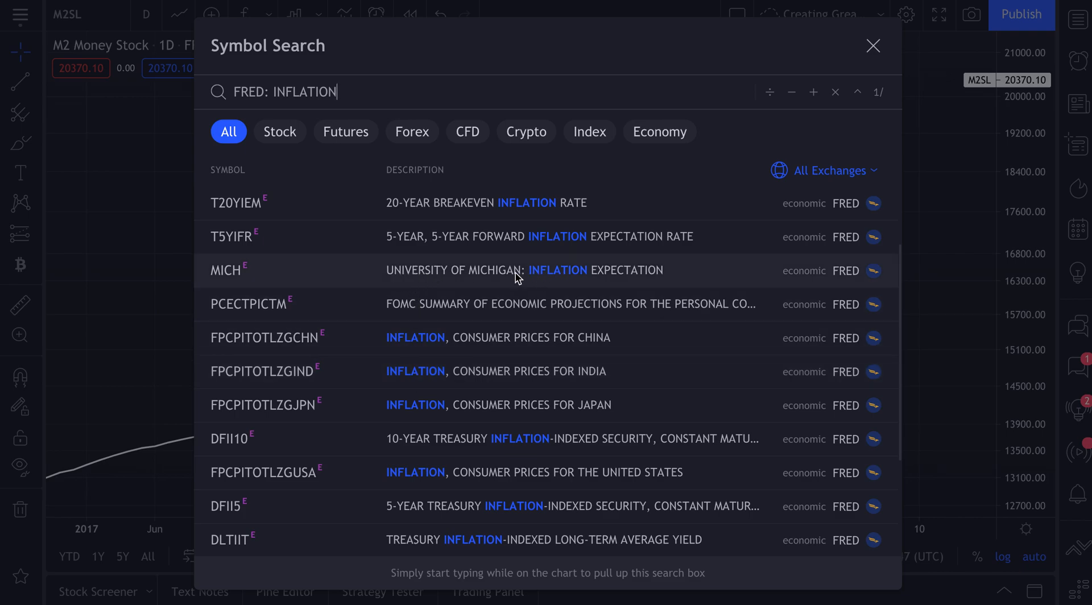
mouse_move(476, 274)
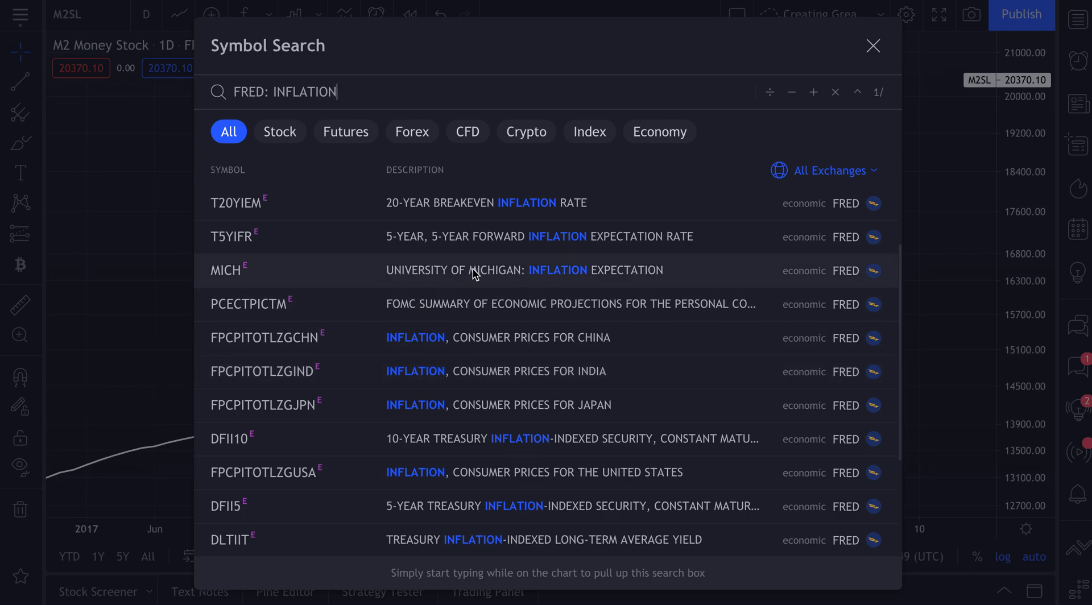
left_click(225, 269)
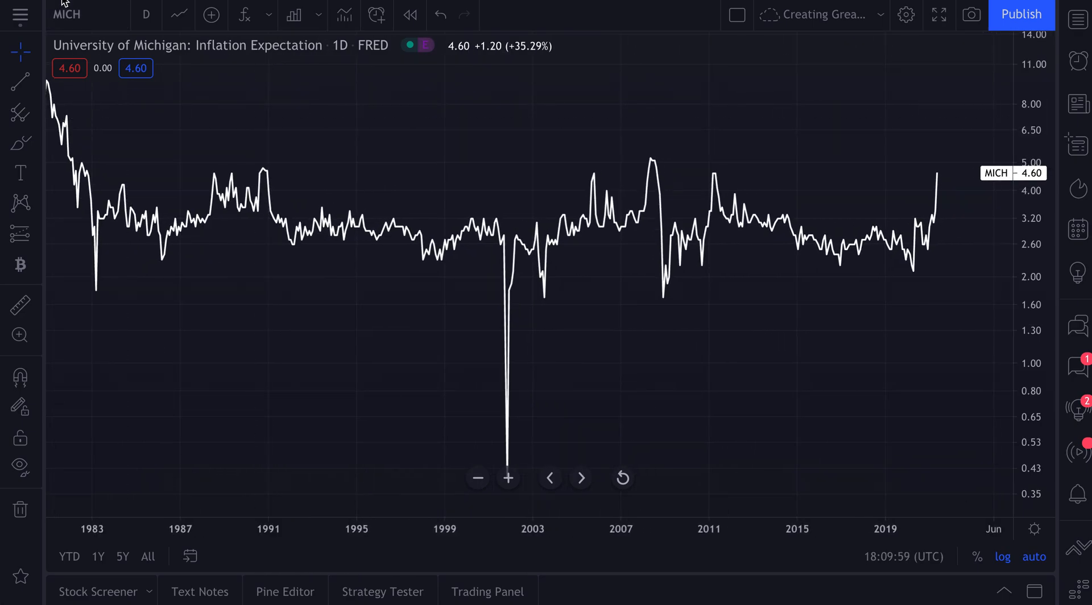
- Search 'FRED: JOB' and chart JTSJOL, the Job Openings: Total Nonfarm series
type("FRED: JOB")
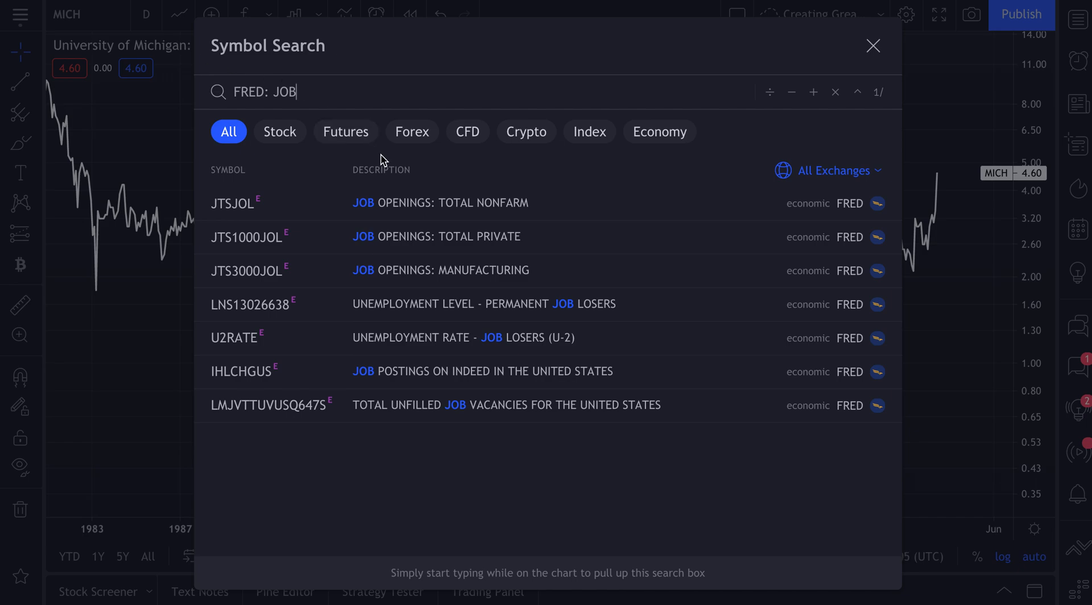
mouse_move(448, 207)
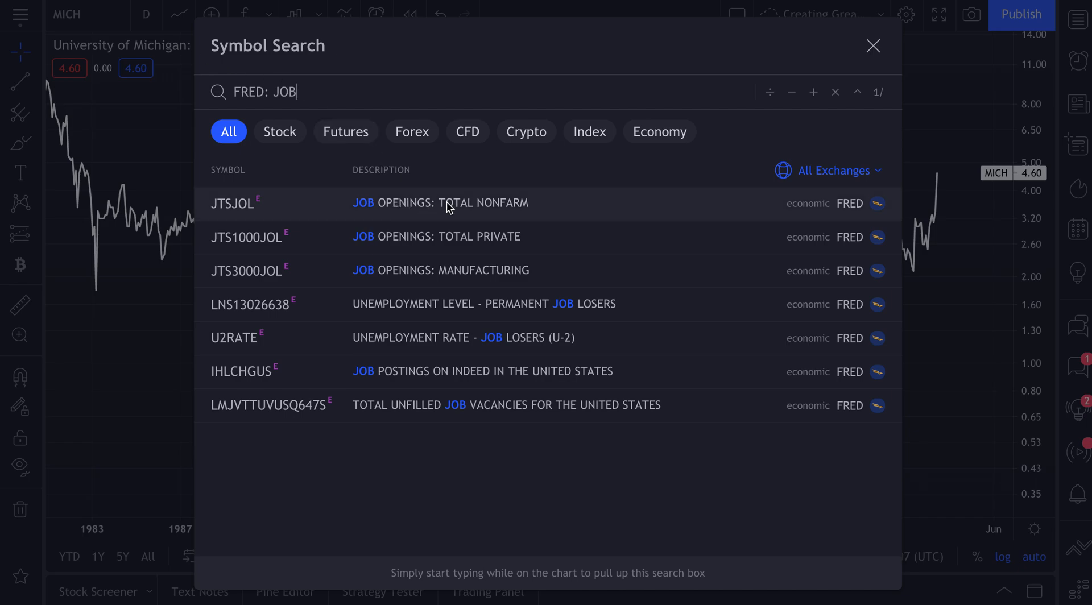
mouse_move(441, 311)
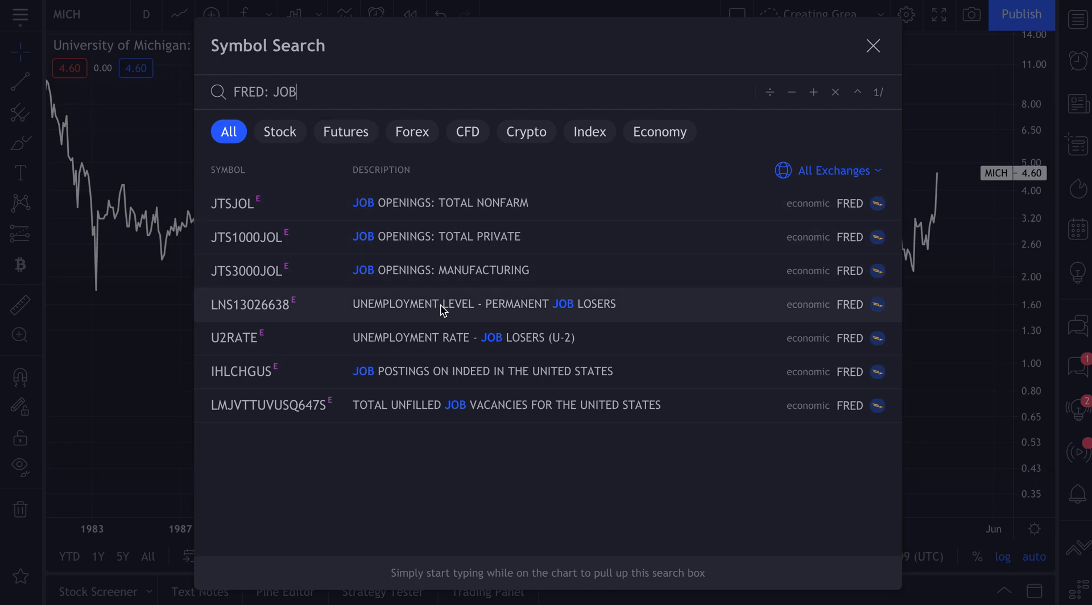
mouse_move(402, 230)
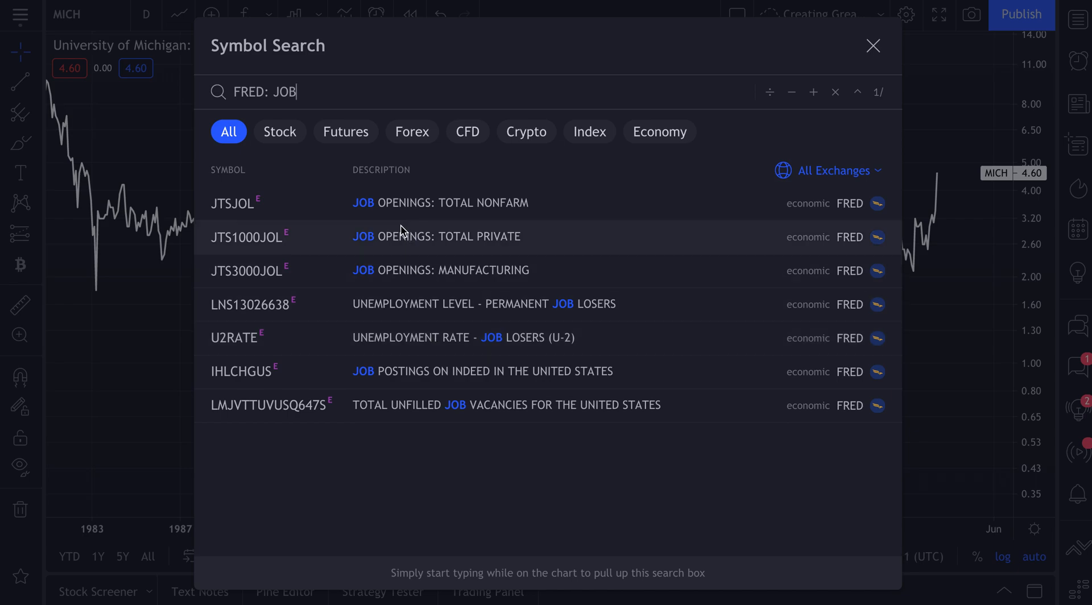
mouse_move(437, 345)
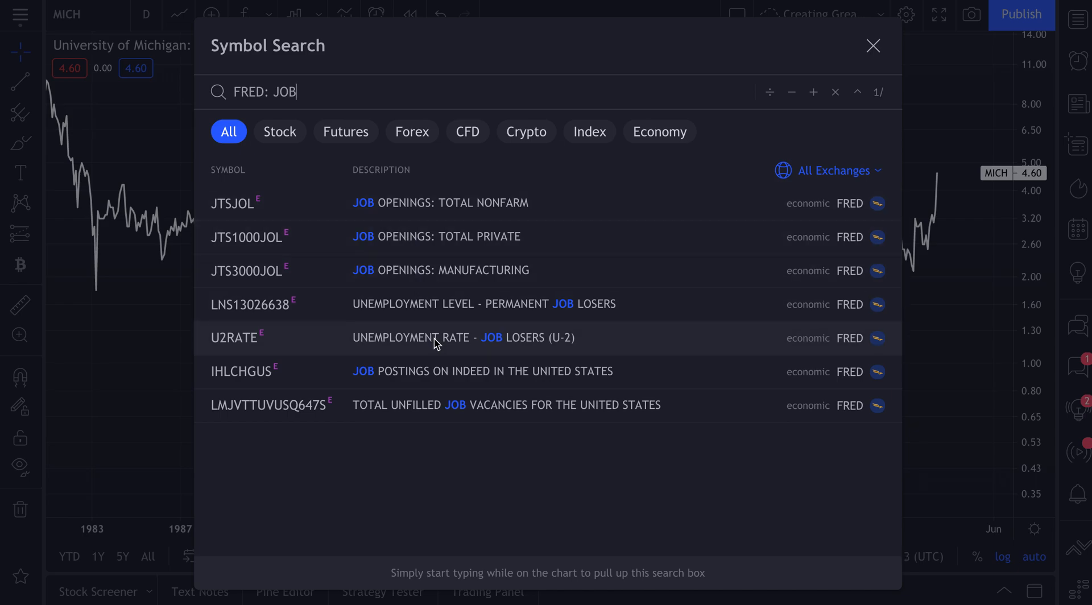
mouse_move(430, 234)
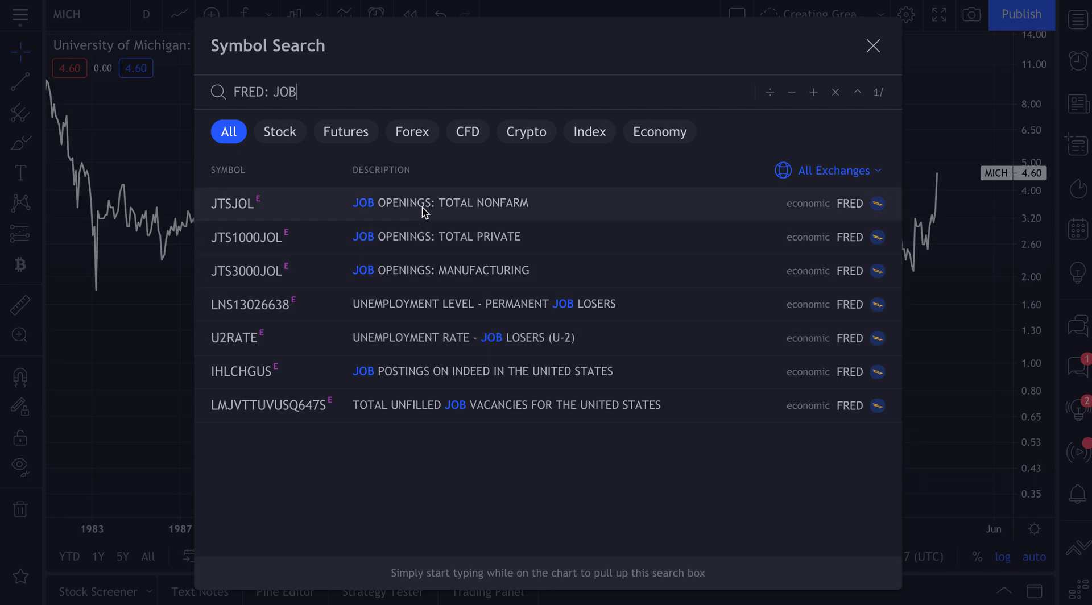
mouse_move(400, 213)
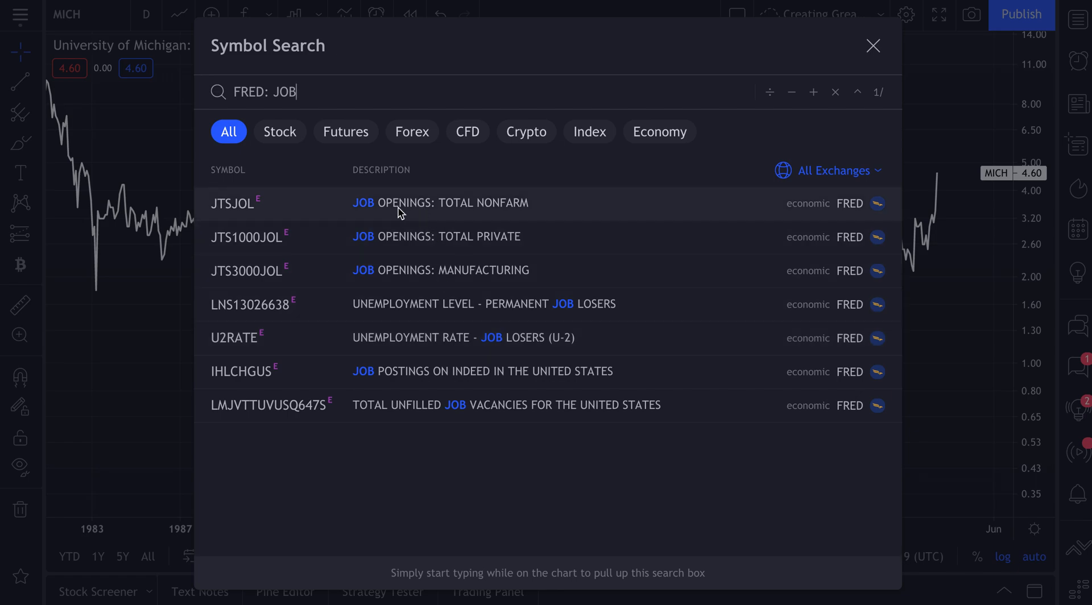
left_click(874, 45)
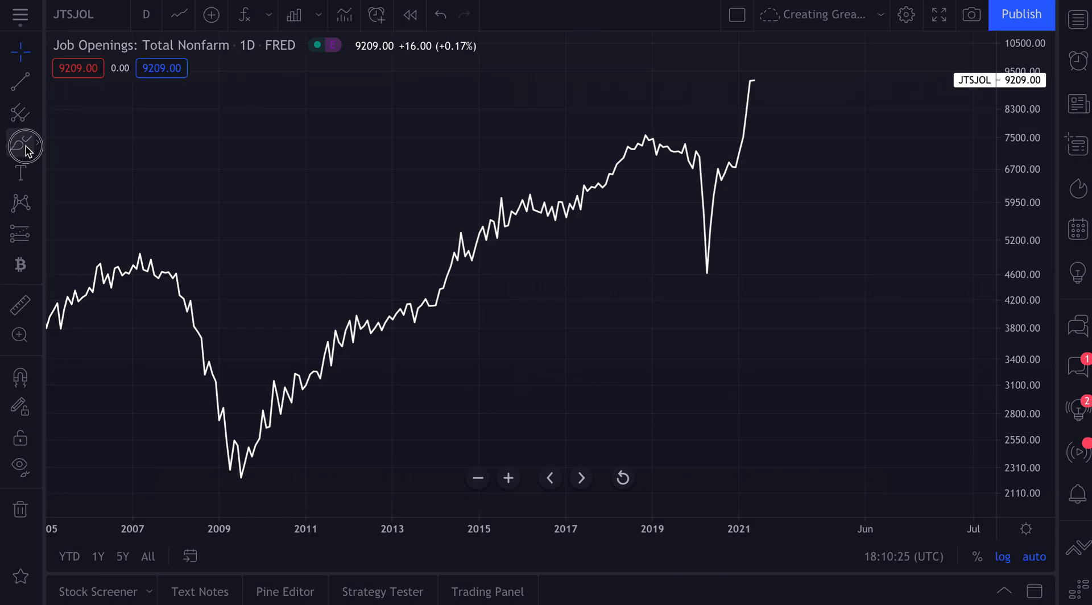
- Overlay SPX on the Job Openings chart using a new price scale
left_click_drag(727, 277, 780, 137)
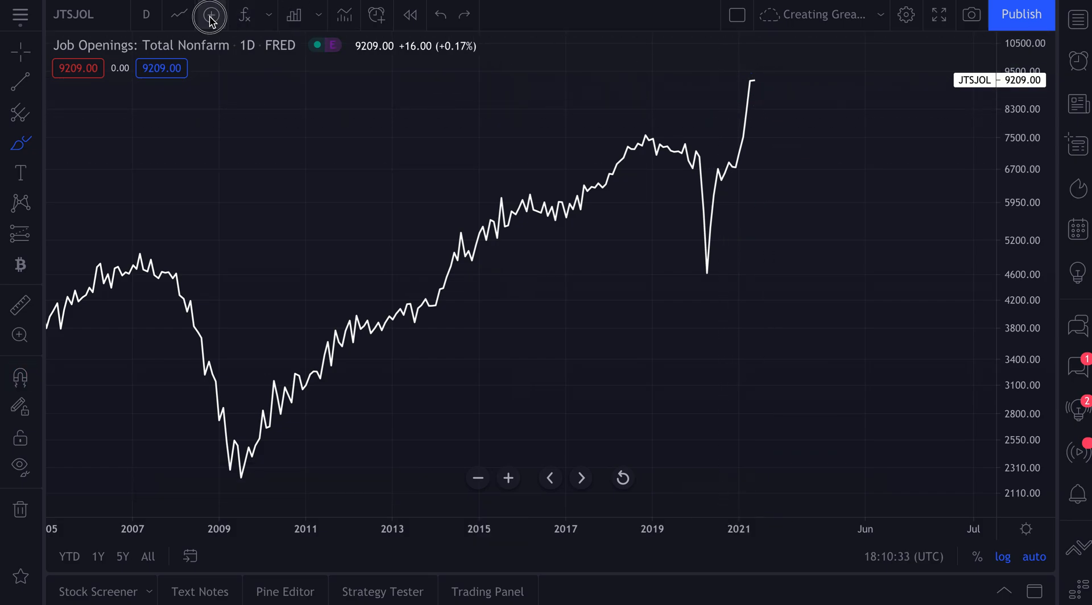
left_click(207, 15)
type("SPX")
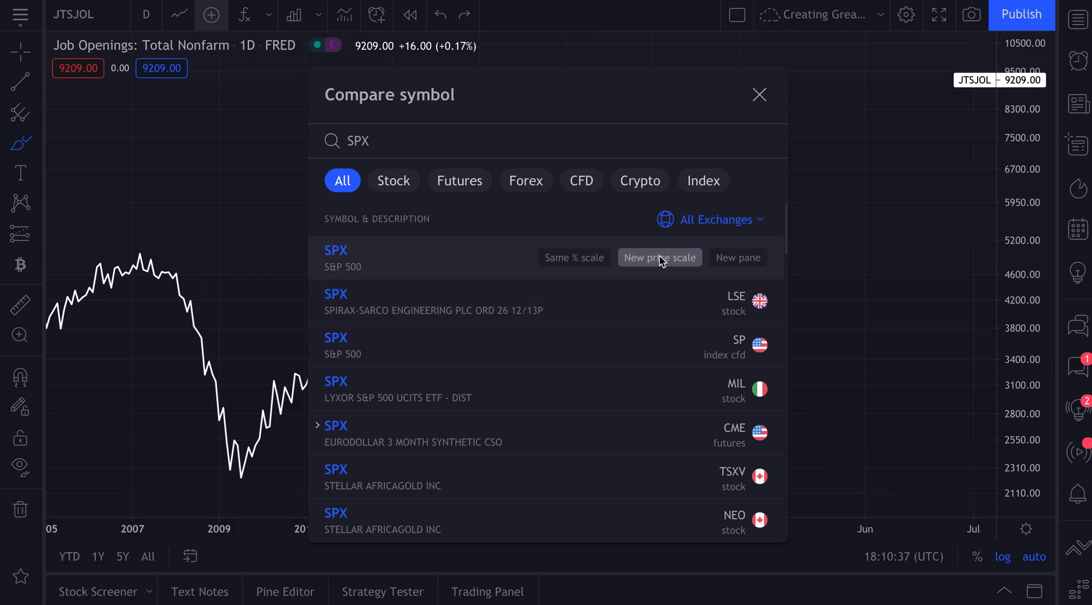
left_click(660, 257)
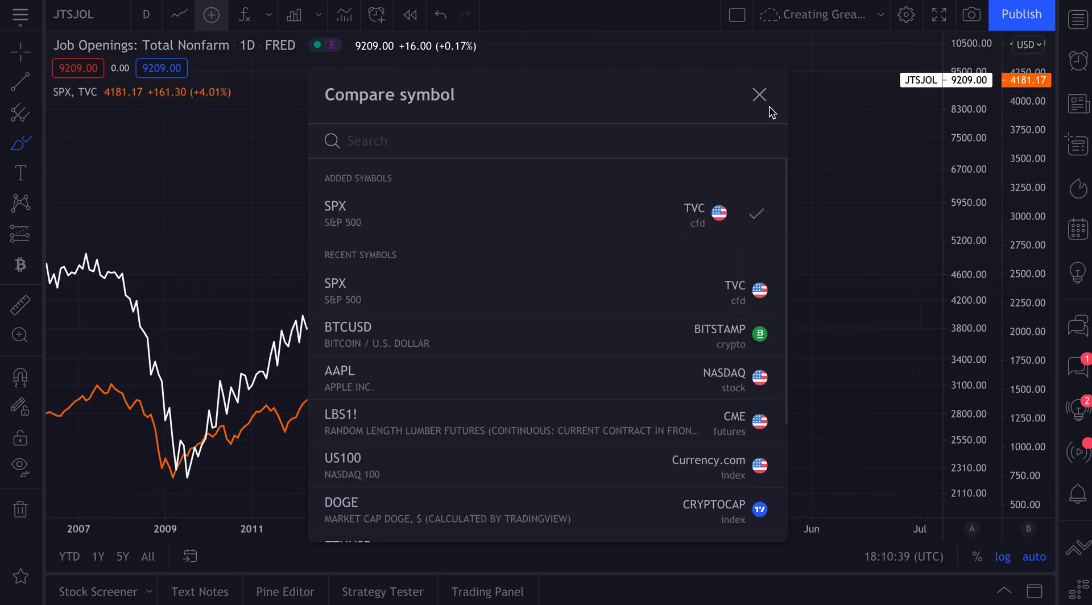
left_click(758, 94)
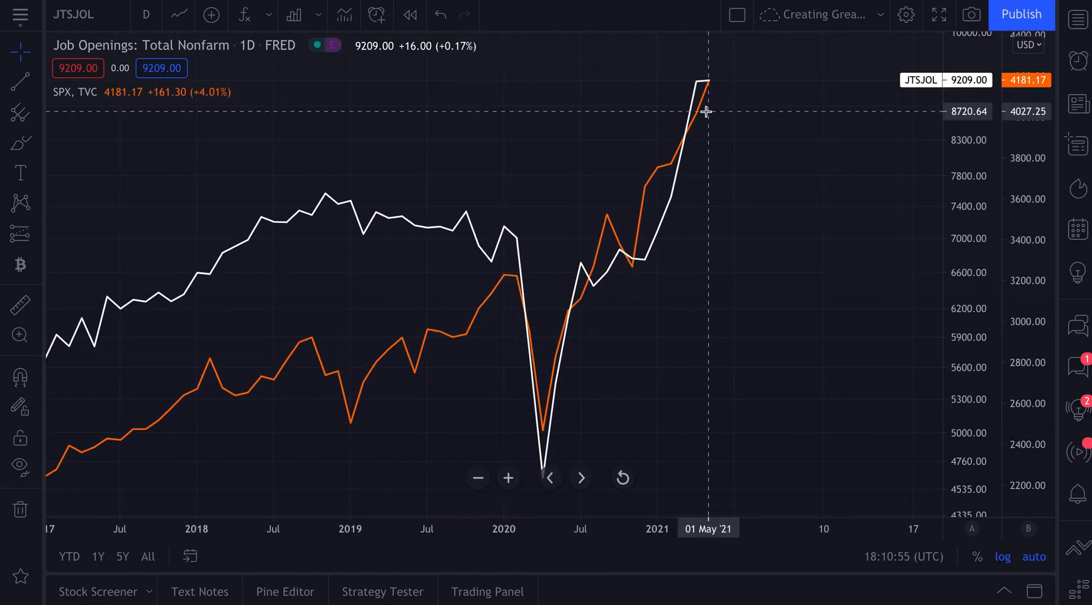
mouse_move(630, 213)
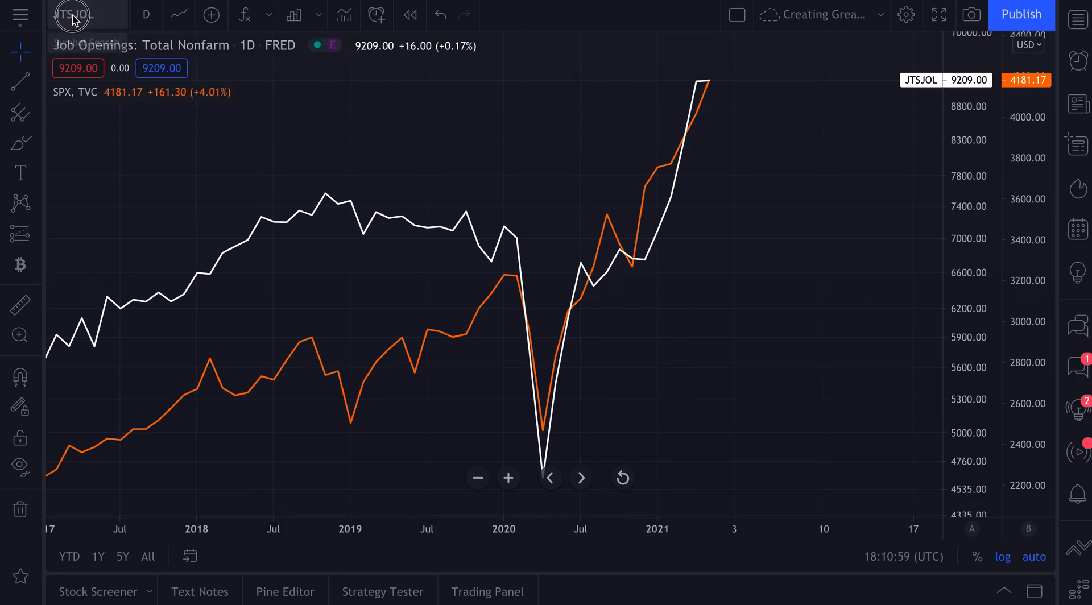
- Start a new symbol search from the chart's symbol name
left_click(74, 13)
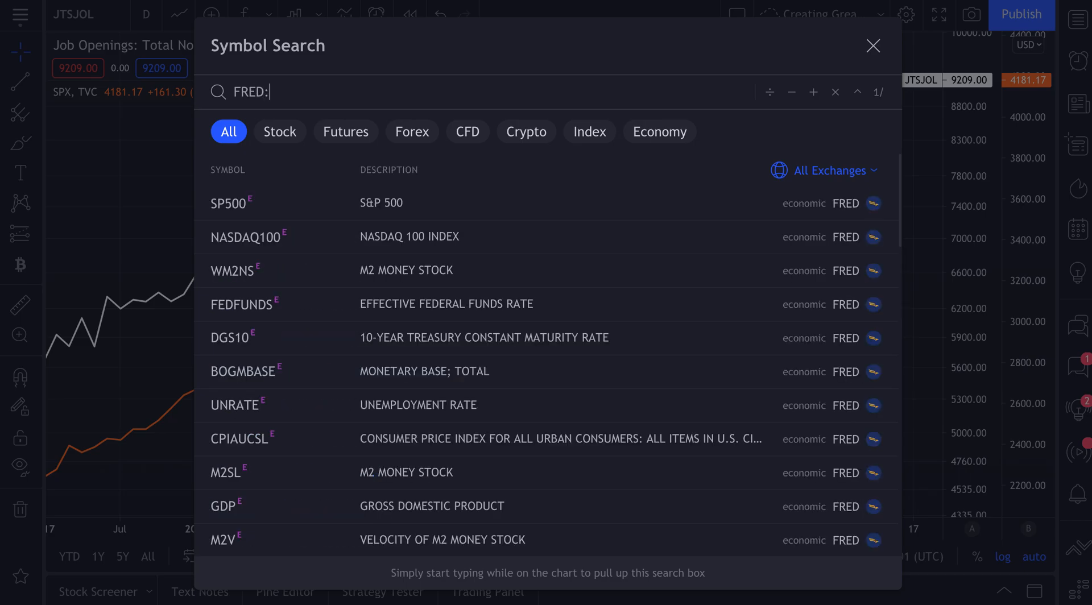